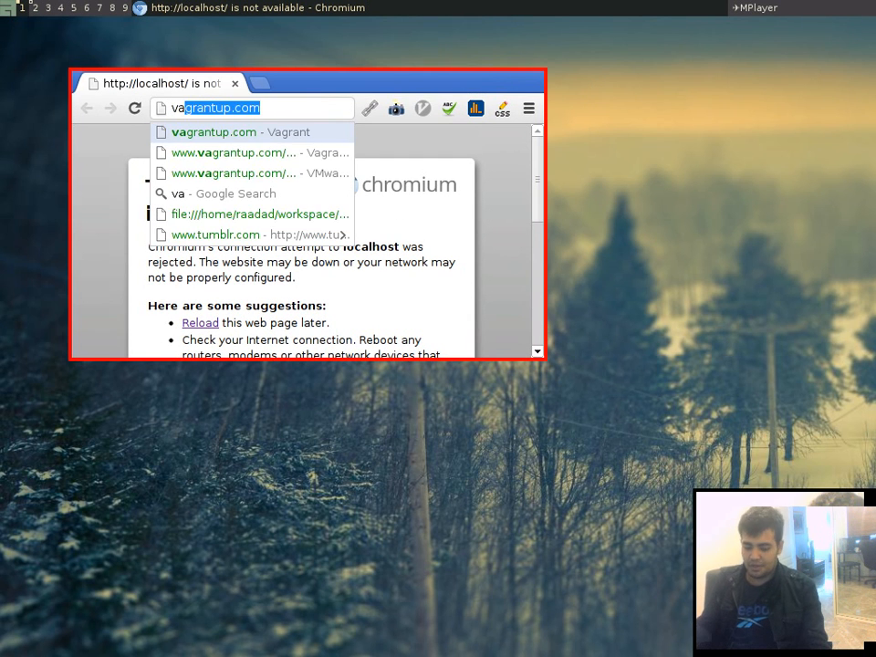
Load vagrantup.com from the address bar suggestion.
click(211, 132)
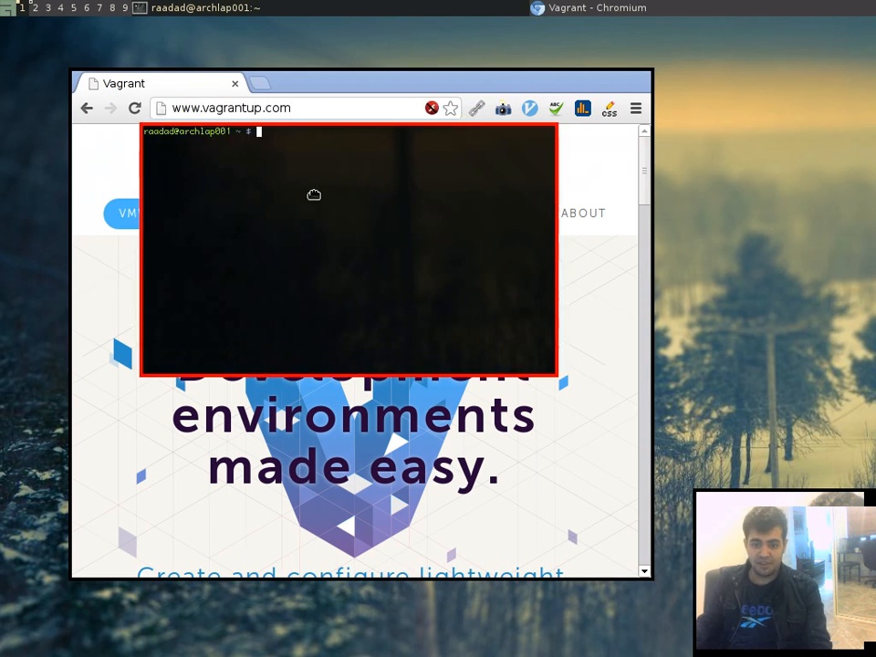
Run 'vagrant plugin install vagrant-salt' in the terminal.
text(vagrant plugin install vagrant-salt)
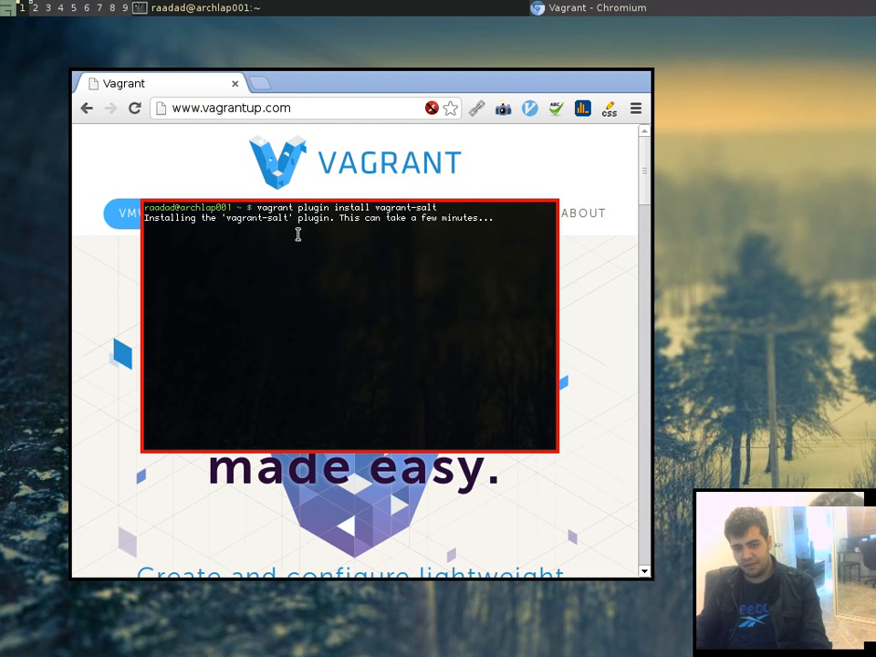
key(ctrl+c)
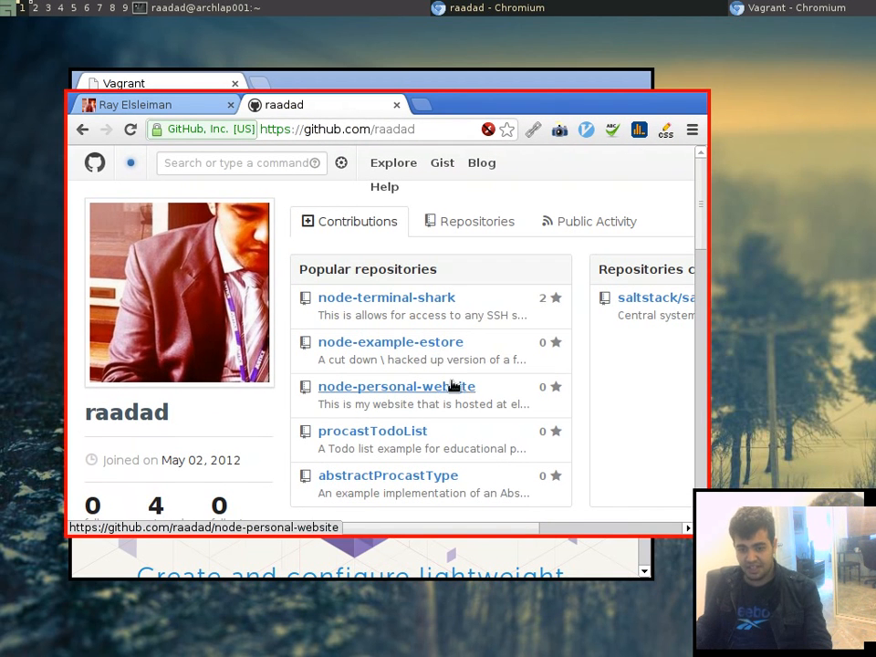
Open the node-example-estore repository and copy its HTTPS clone URL.
click(391, 342)
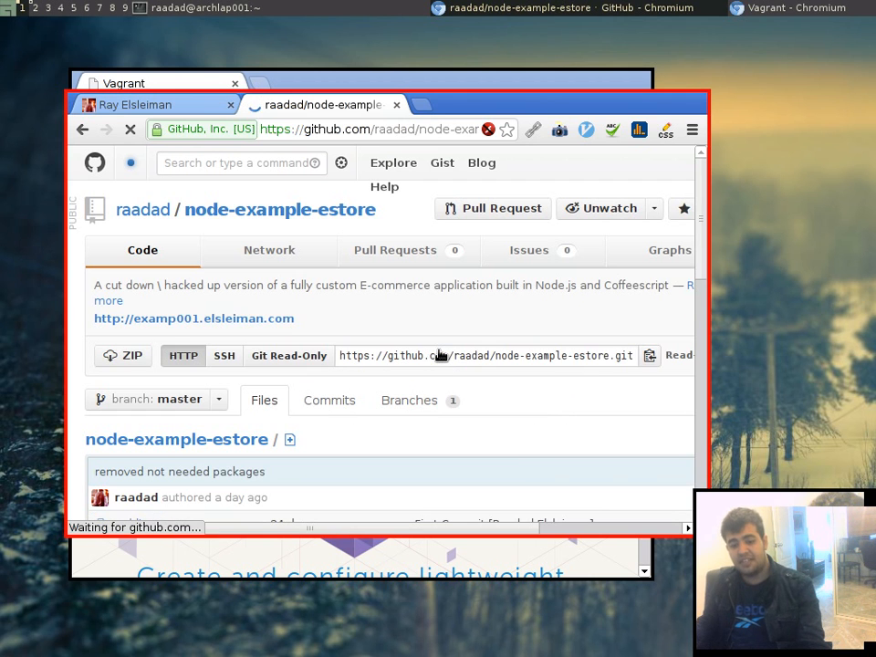
right_click(486, 354)
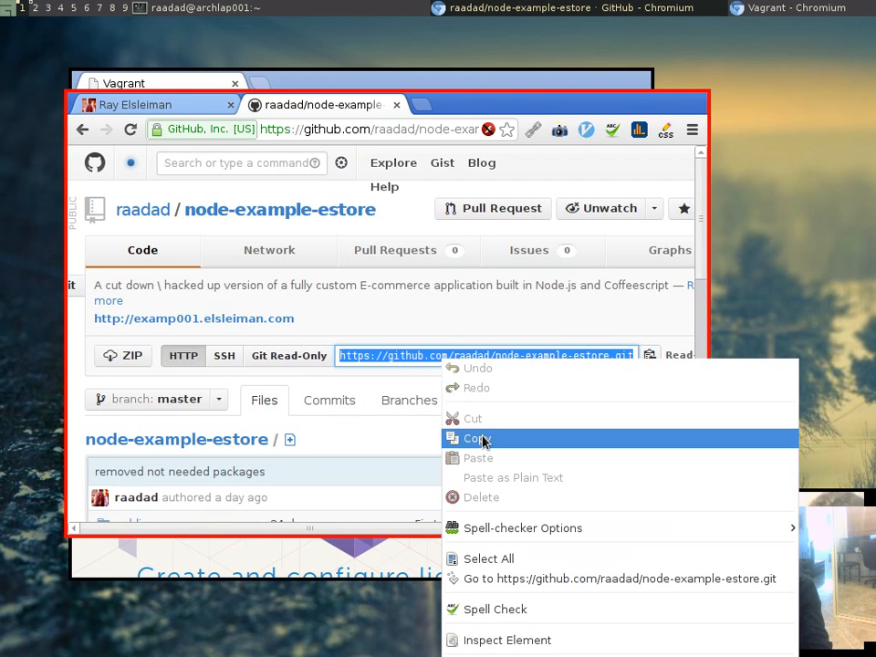
click(475, 438)
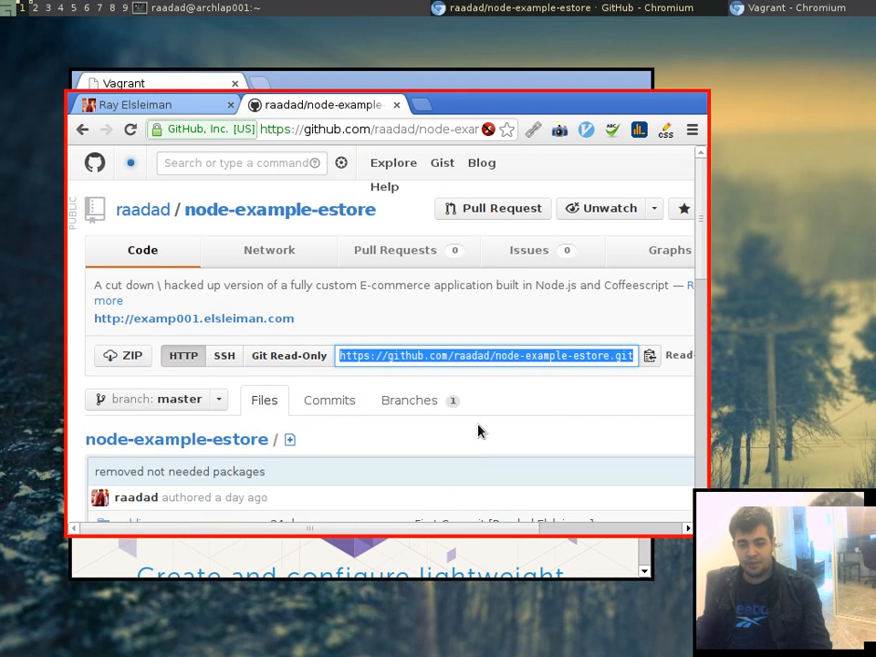
mouse_move(497, 416)
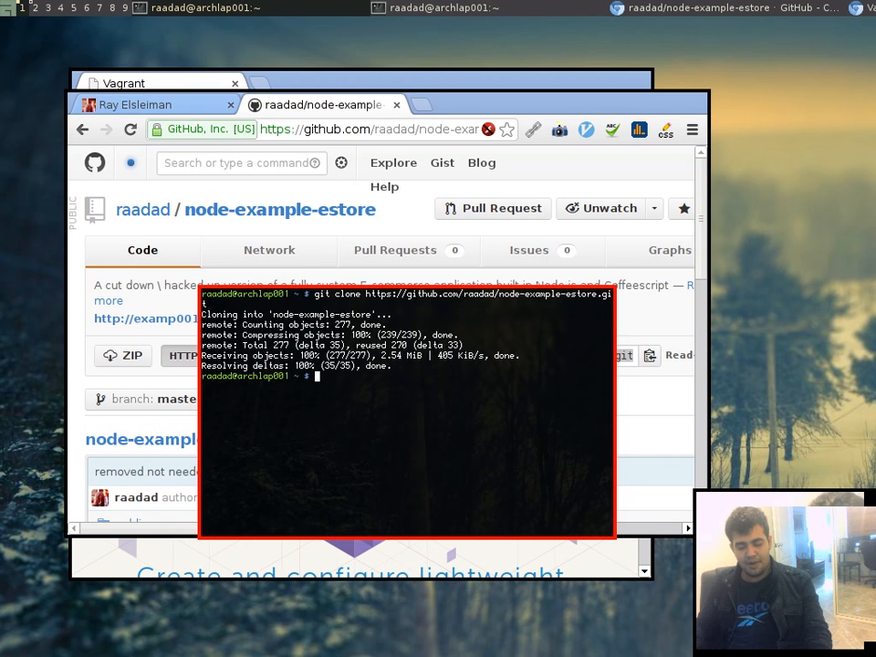
Change directory into the cloned node-example-estore folder.
text(cd)
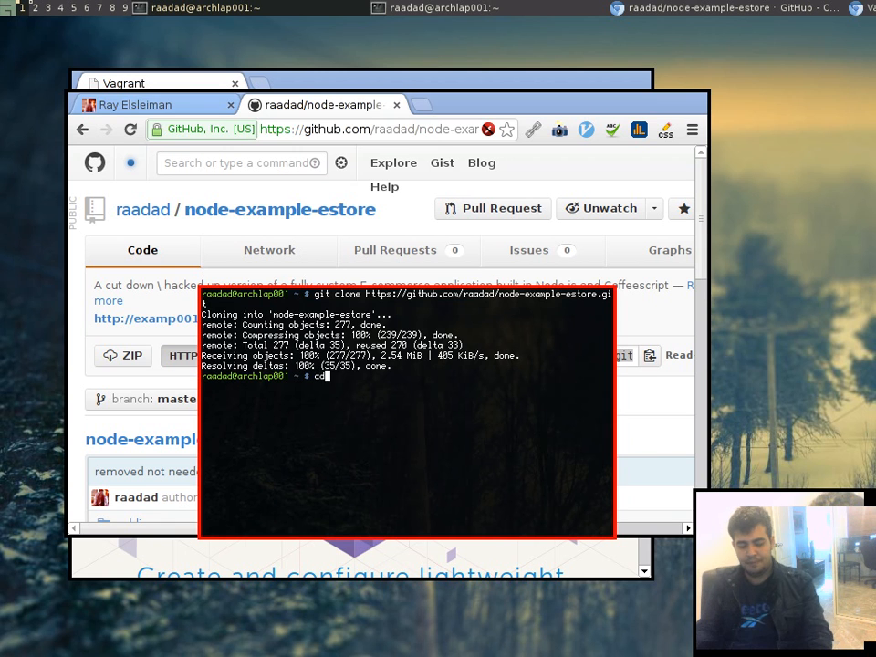
text(node-example-estore/)
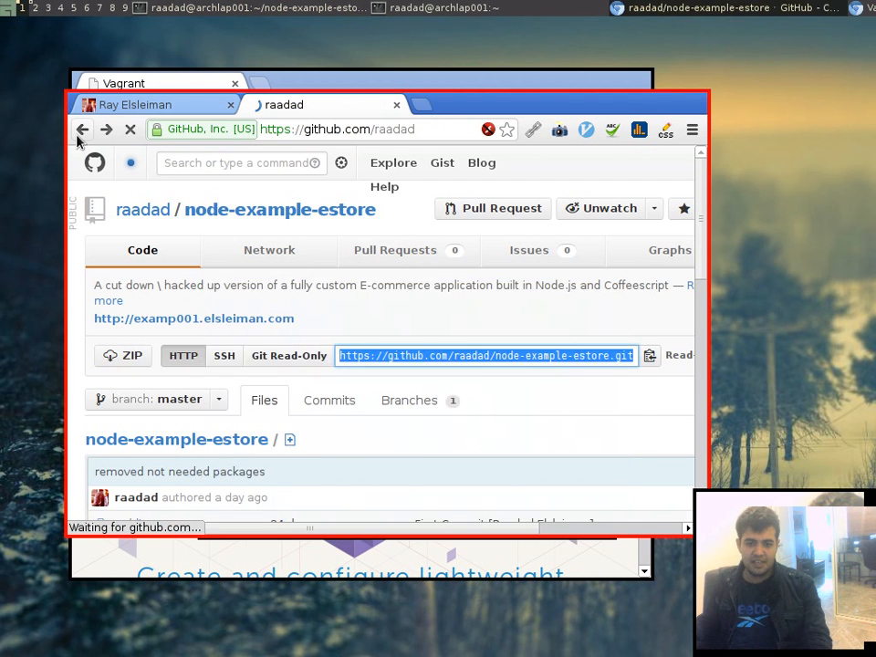
Go back to the profile's Repositories list and open node-dev-vagrant-example.
click(82, 127)
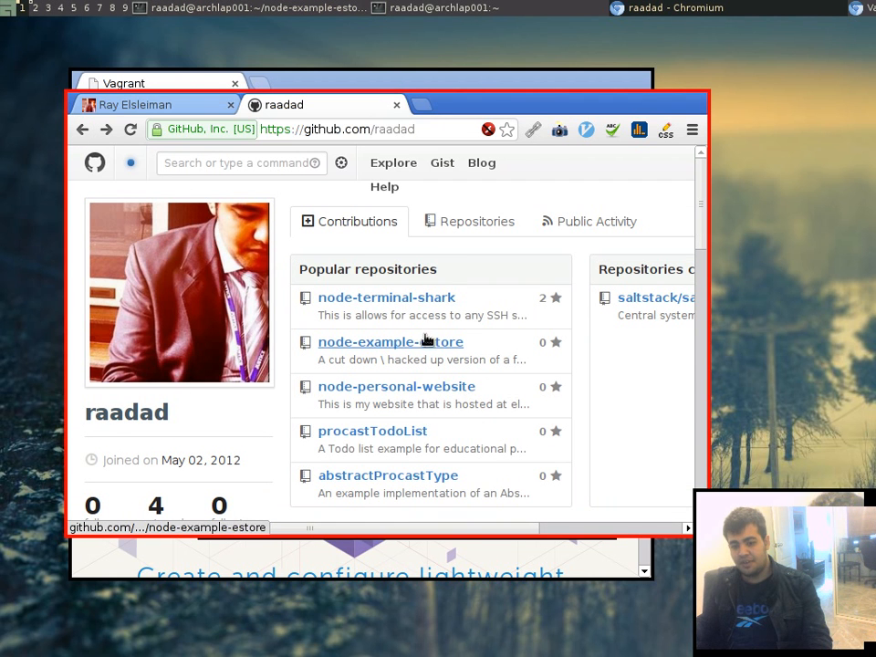
mouse_move(396, 387)
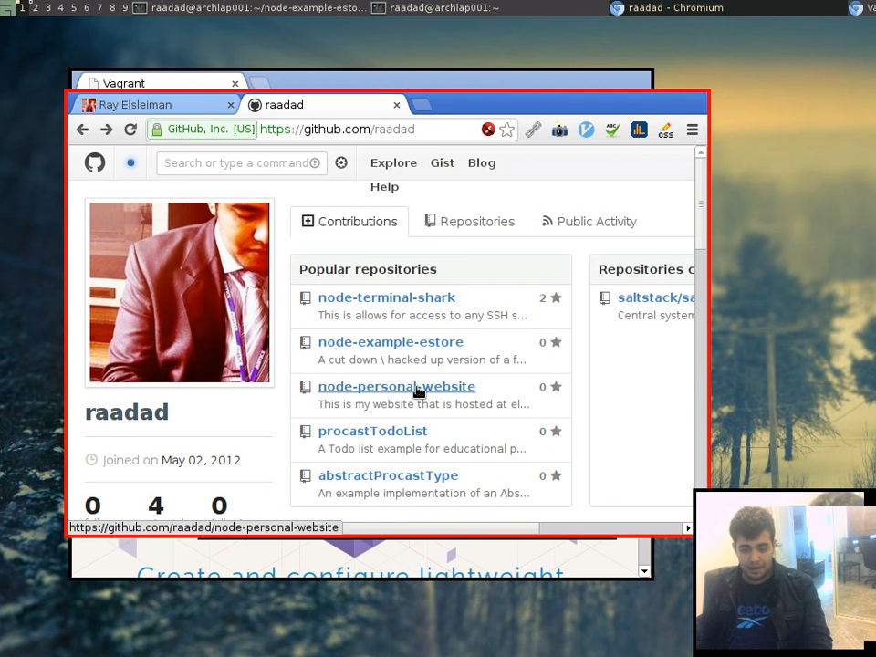
mouse_move(475, 430)
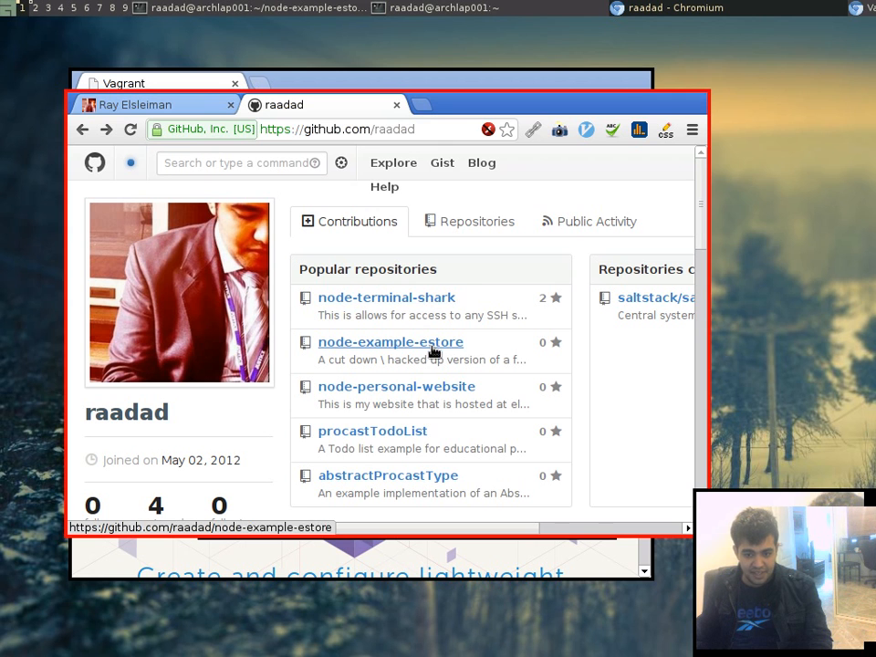
mouse_move(429, 255)
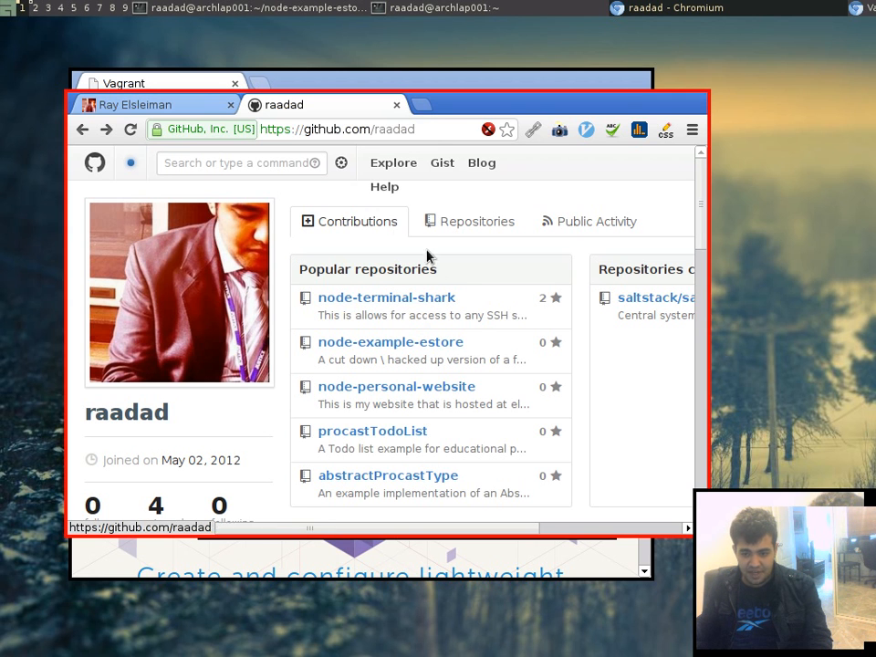
click(467, 221)
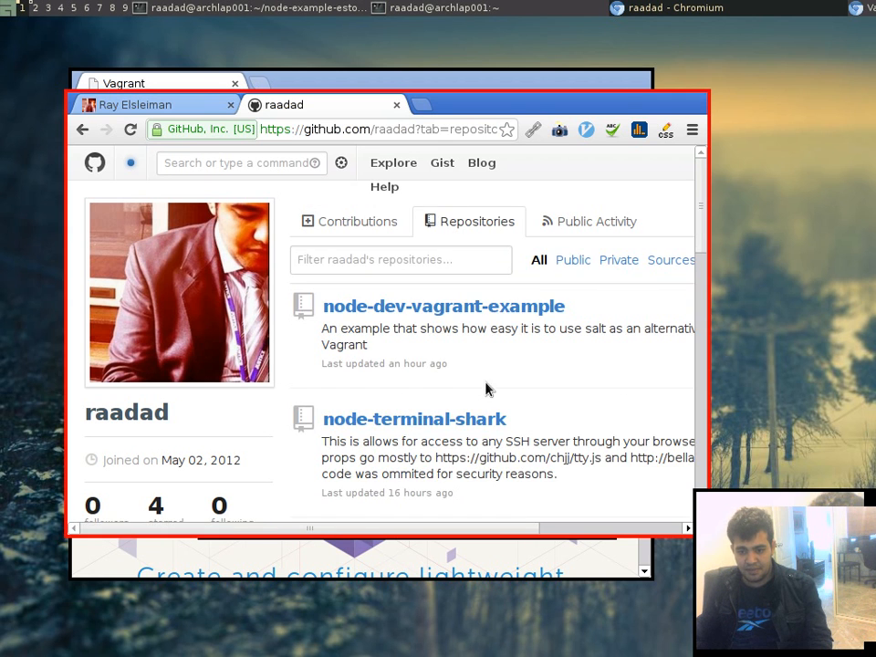
click(443, 307)
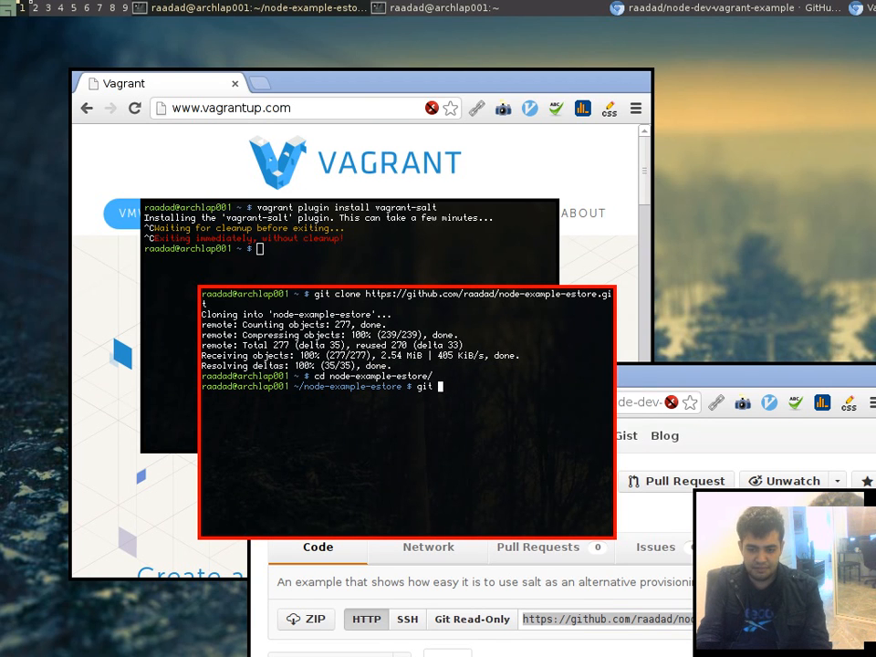
Clone node-dev-vagrant-example using the pasted clone URL.
text(co)
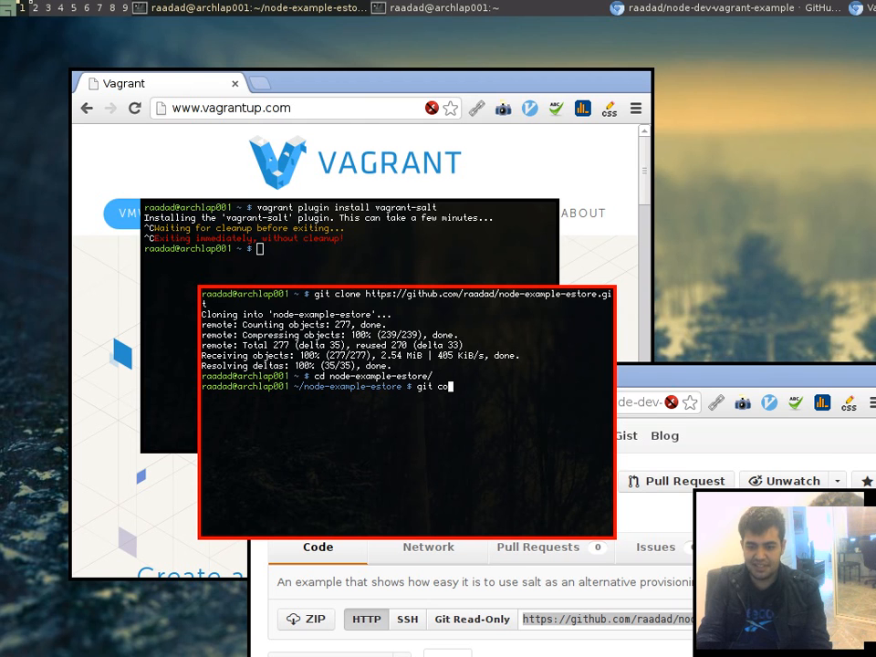
right_click(365, 393)
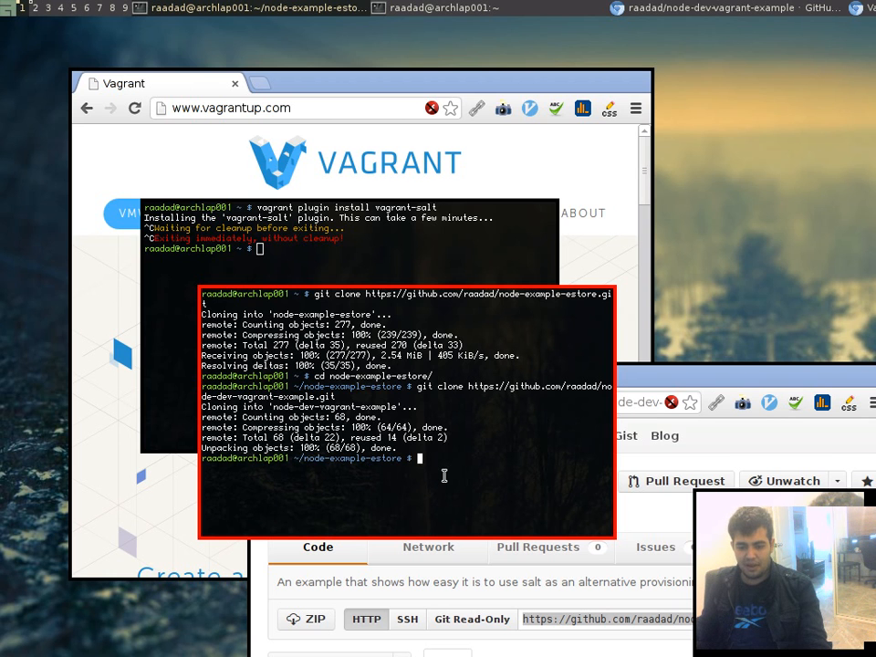
Move the node-dev-vagrant-example files into the current folder with mv.
text(mv no)
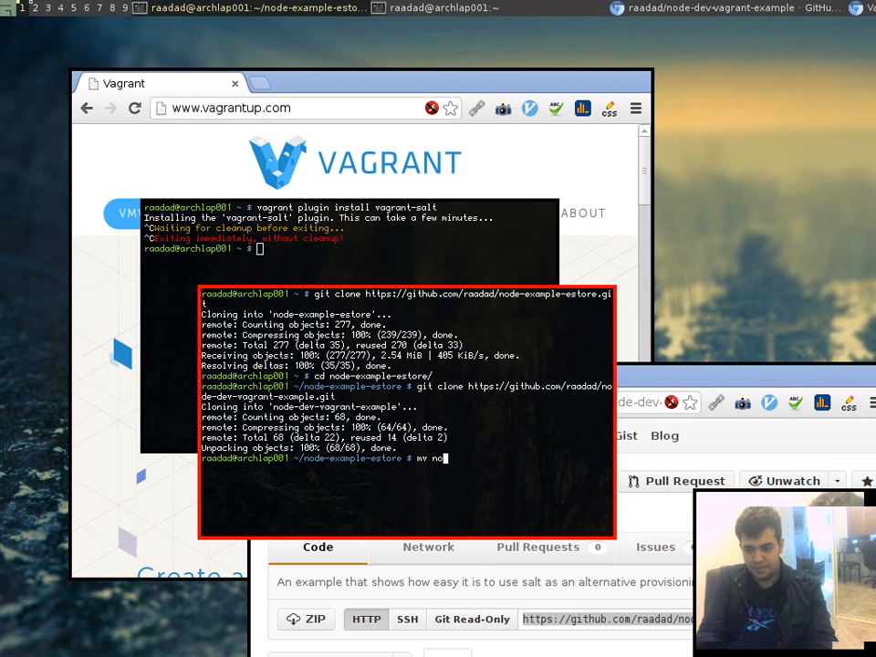
text(node-dev-vagrant-example/)
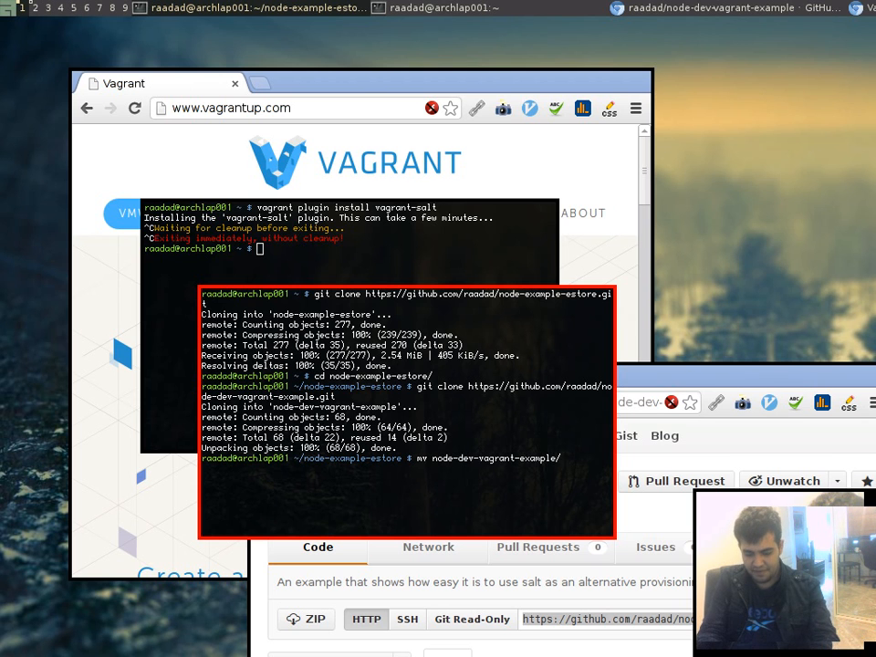
key(Return)
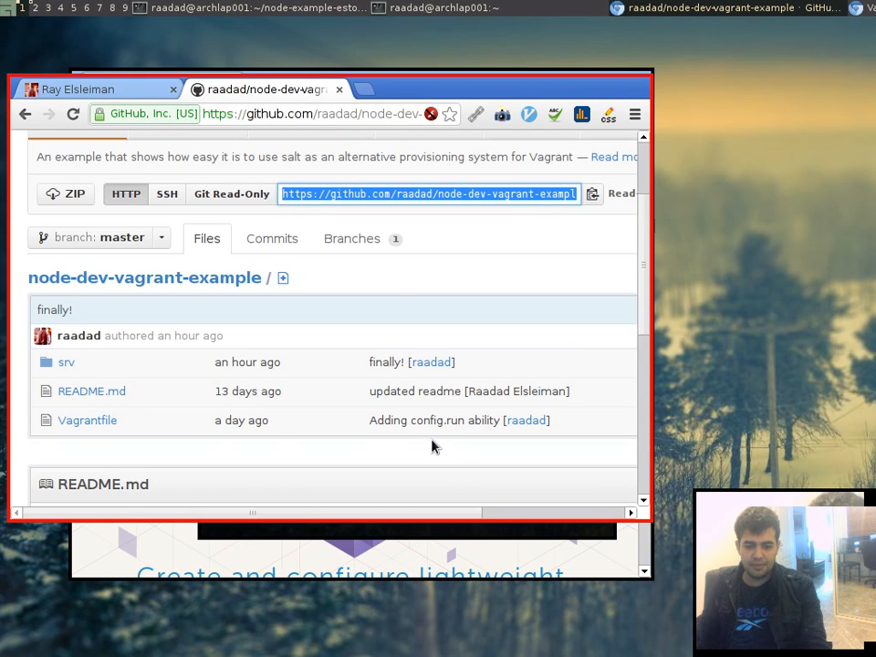
mouse_move(66, 362)
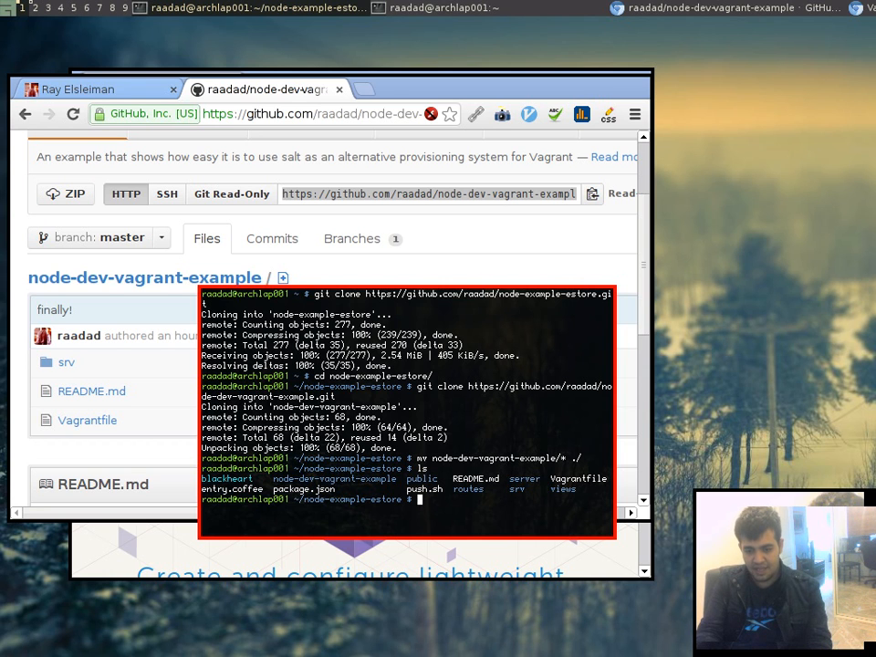
Run 'vagrant up' to bring up the project's virtual machine.
text(vagrant up)
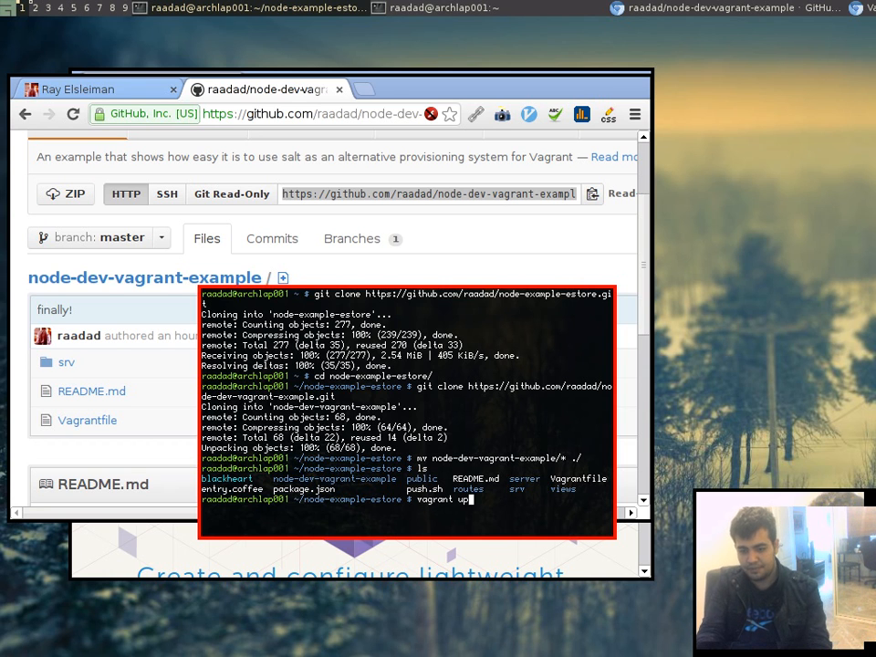
key(Return)
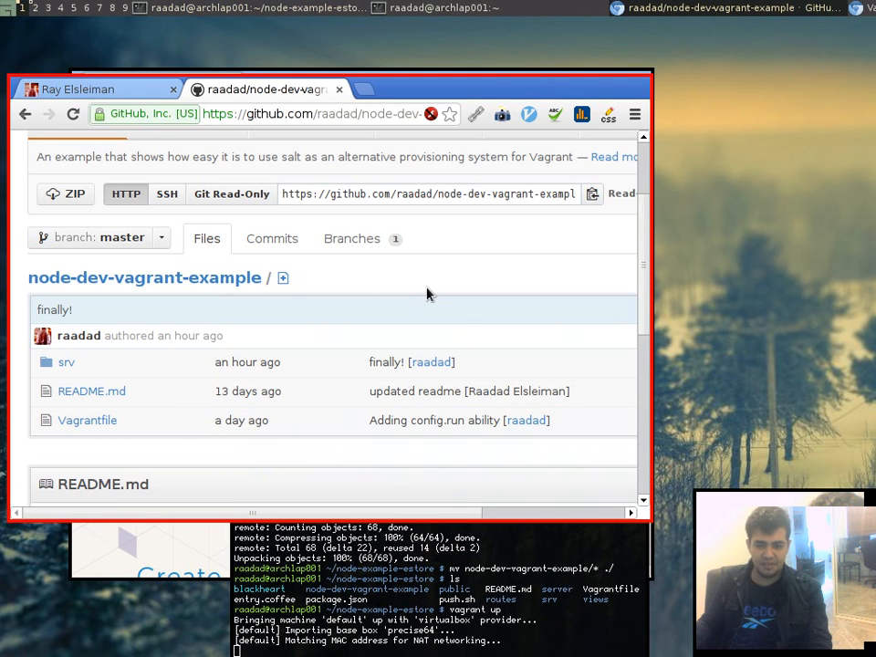
click(88, 419)
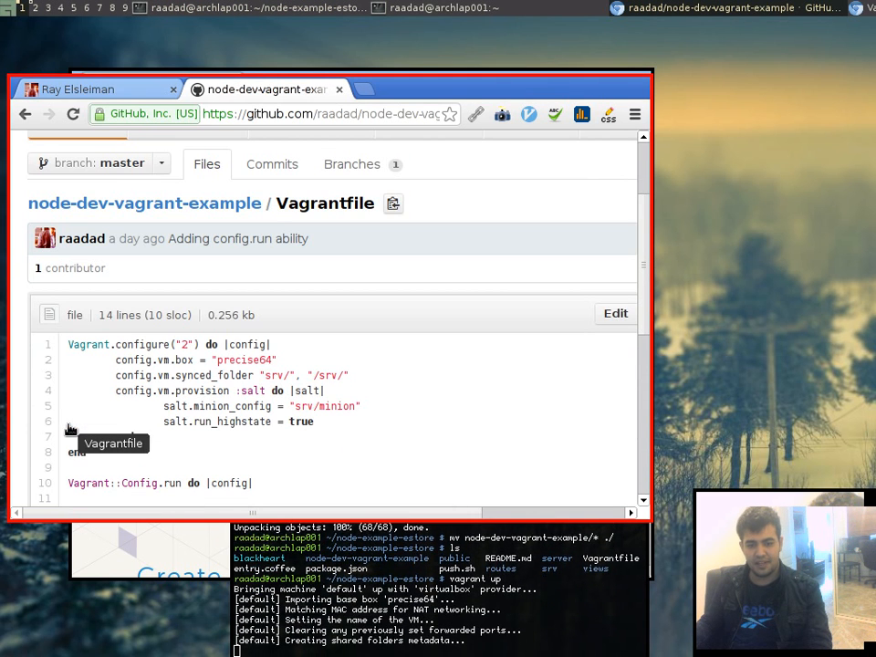
double_click(325, 202)
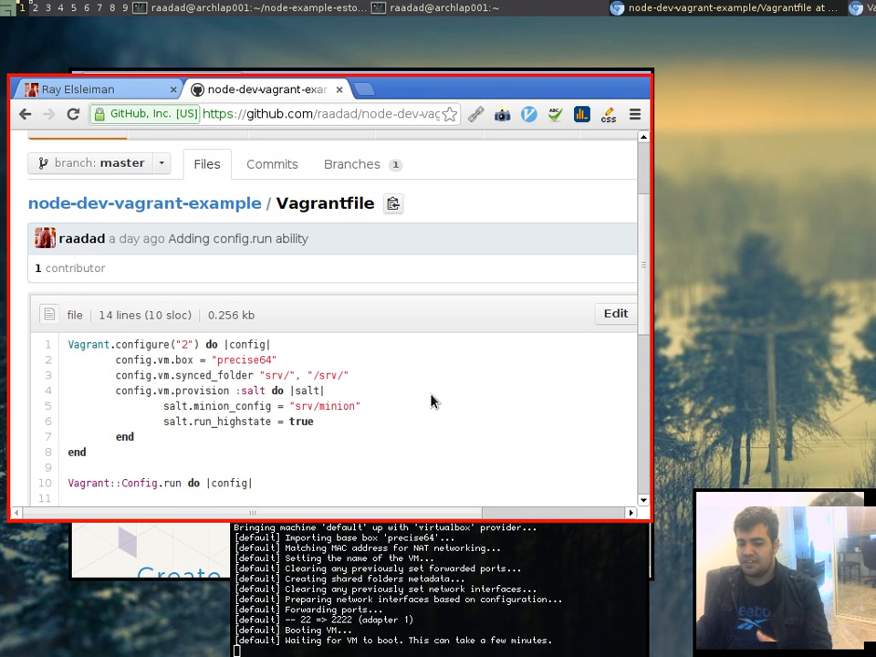
mouse_move(433, 423)
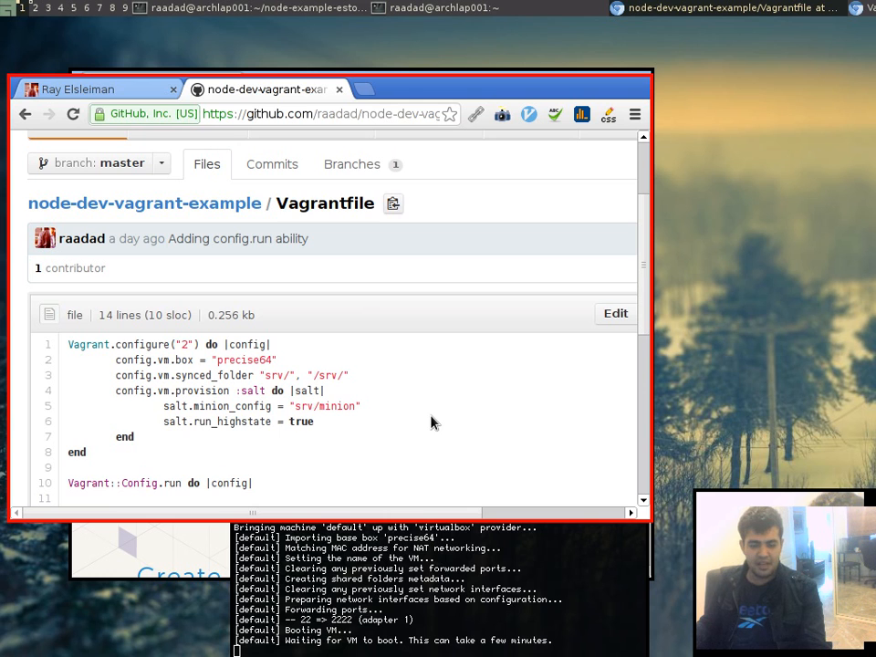
scroll(down, 3)
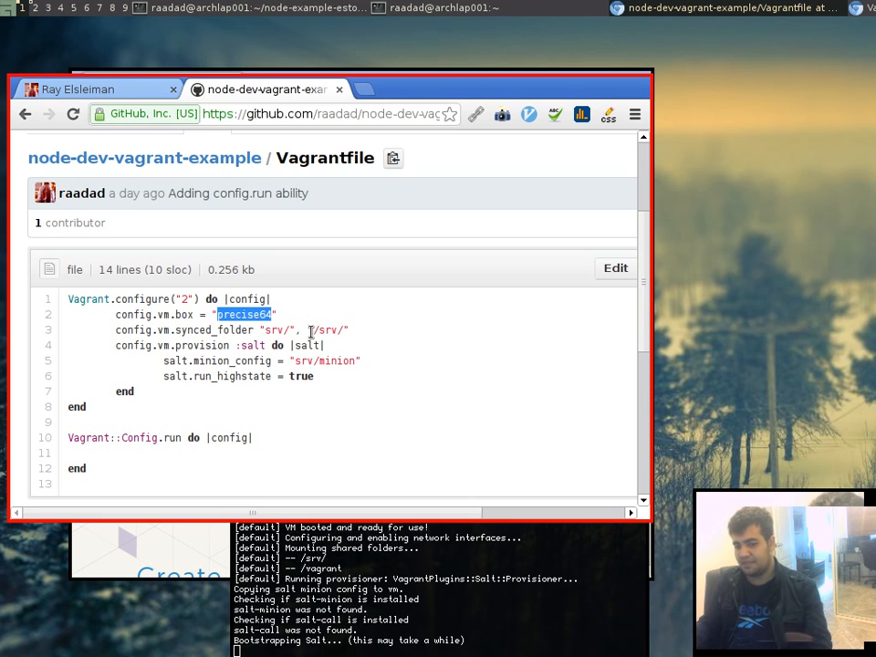
mouse_move(361, 343)
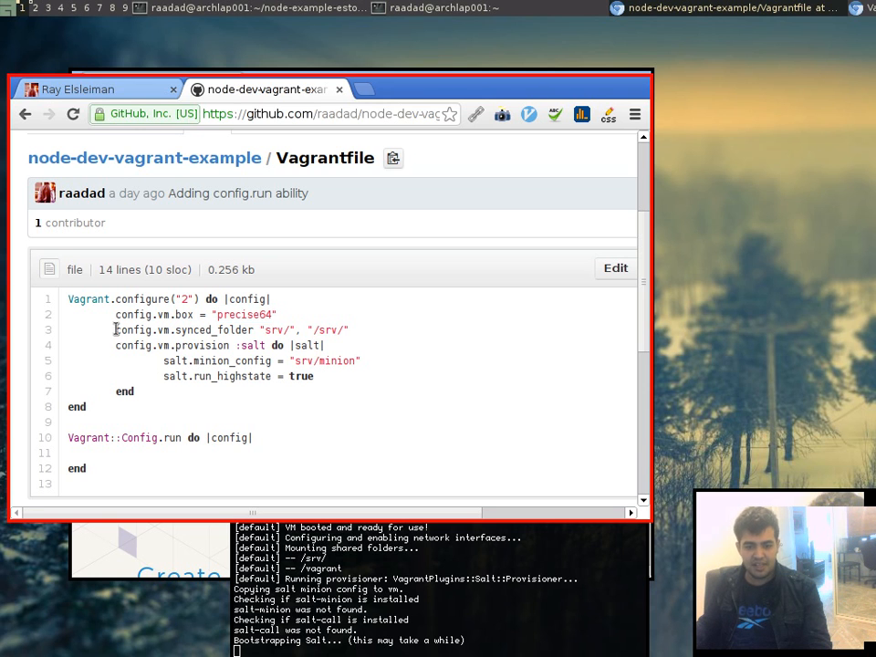
double_click(273, 329)
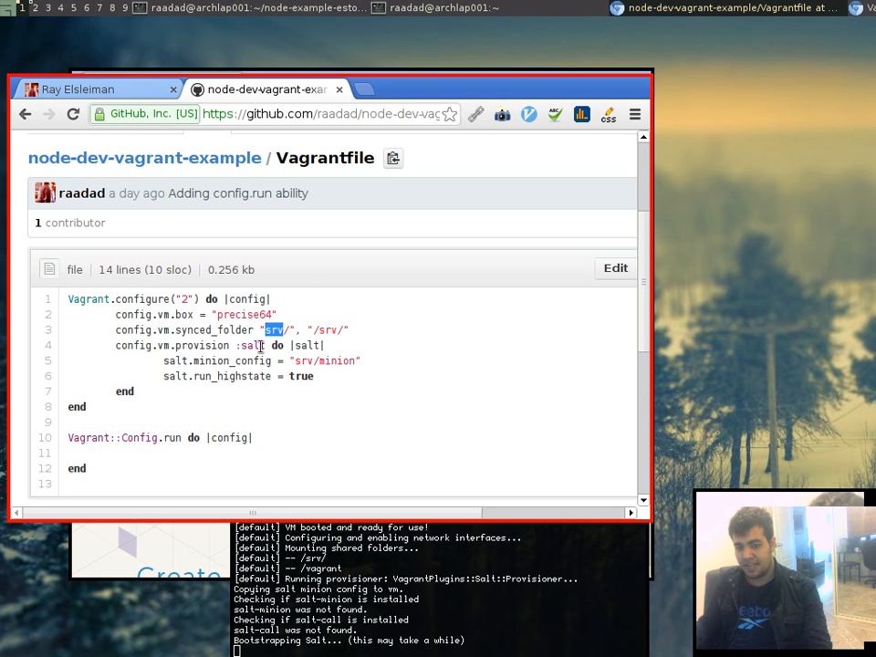
mouse_move(343, 345)
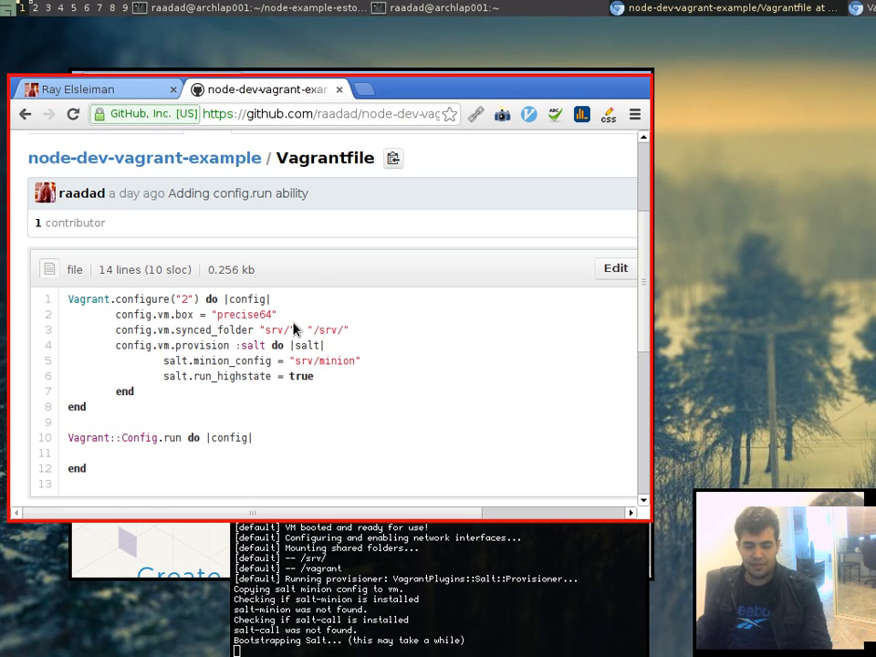
double_click(271, 329)
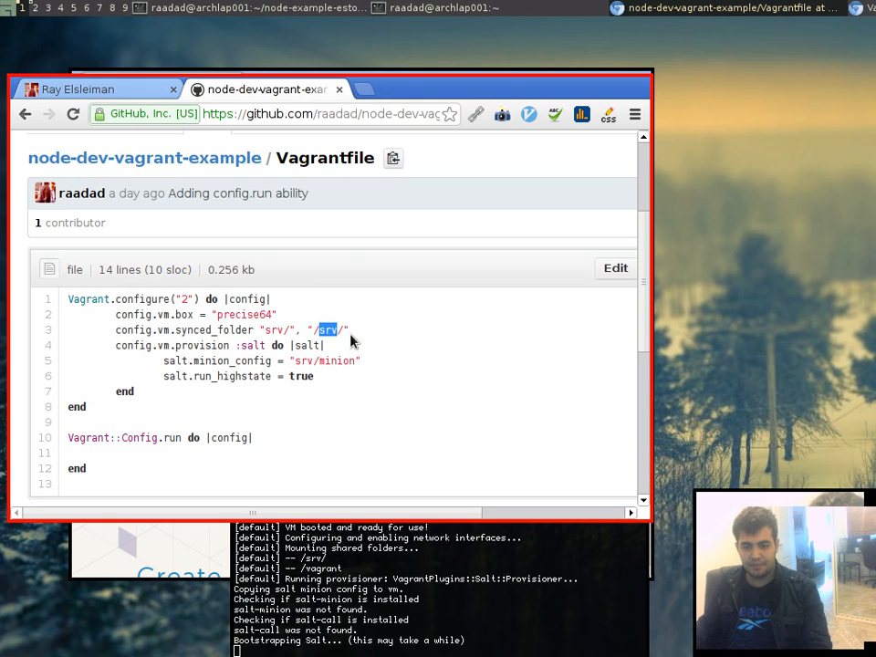
mouse_move(365, 337)
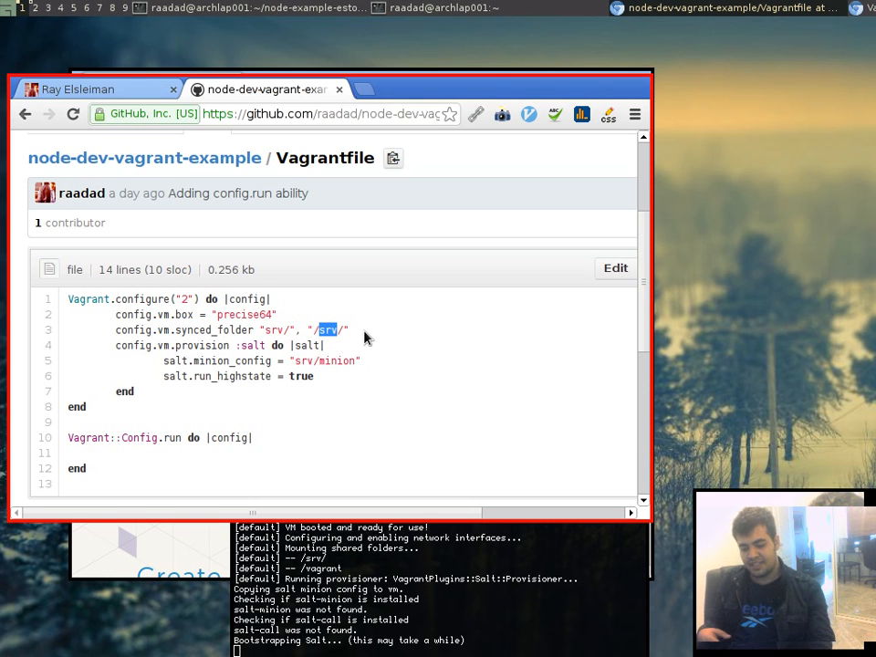
mouse_move(358, 358)
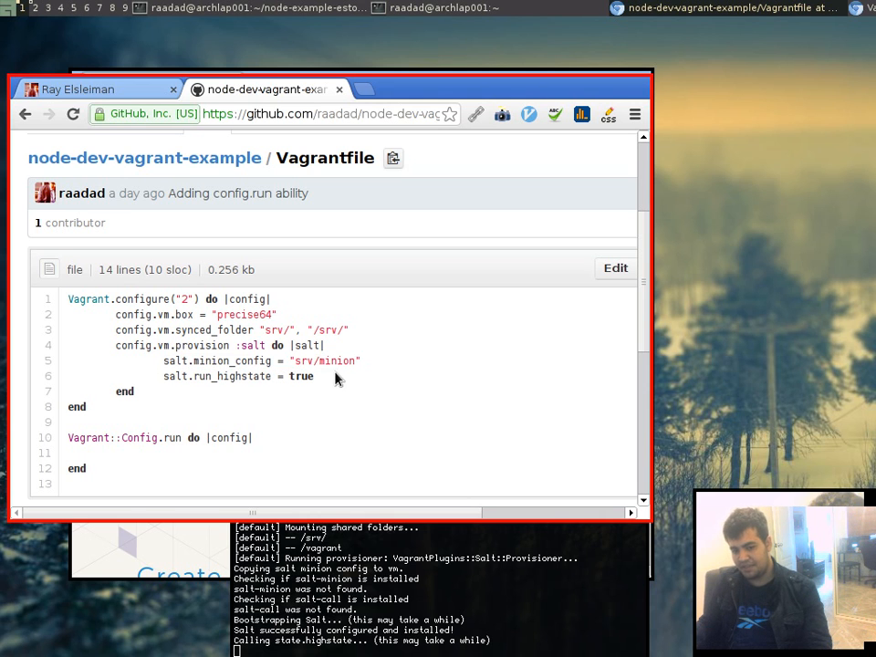
Highlight the Salt provisioning settings in the Vagrantfile.
double_click(230, 361)
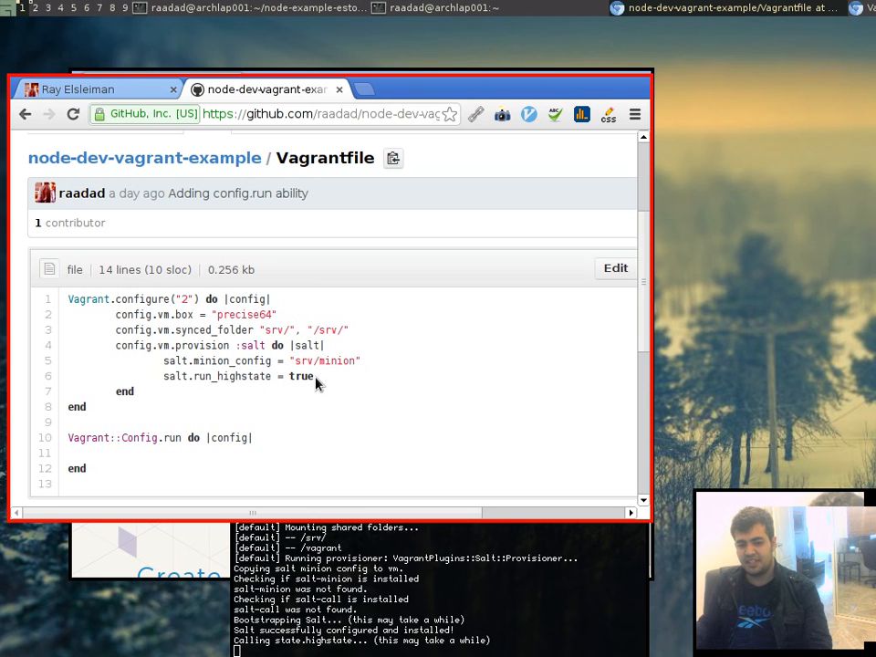
mouse_move(326, 386)
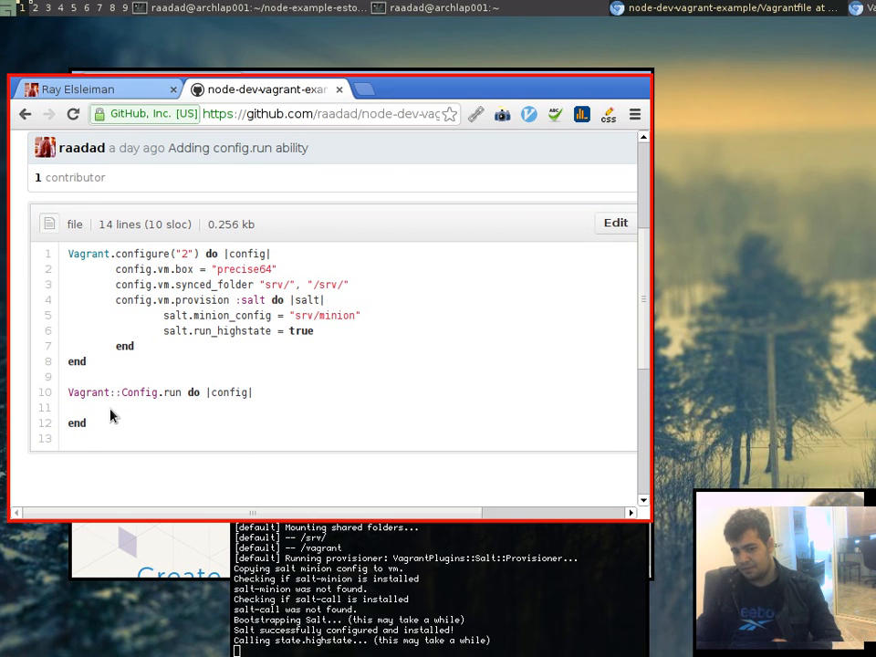
mouse_move(92, 417)
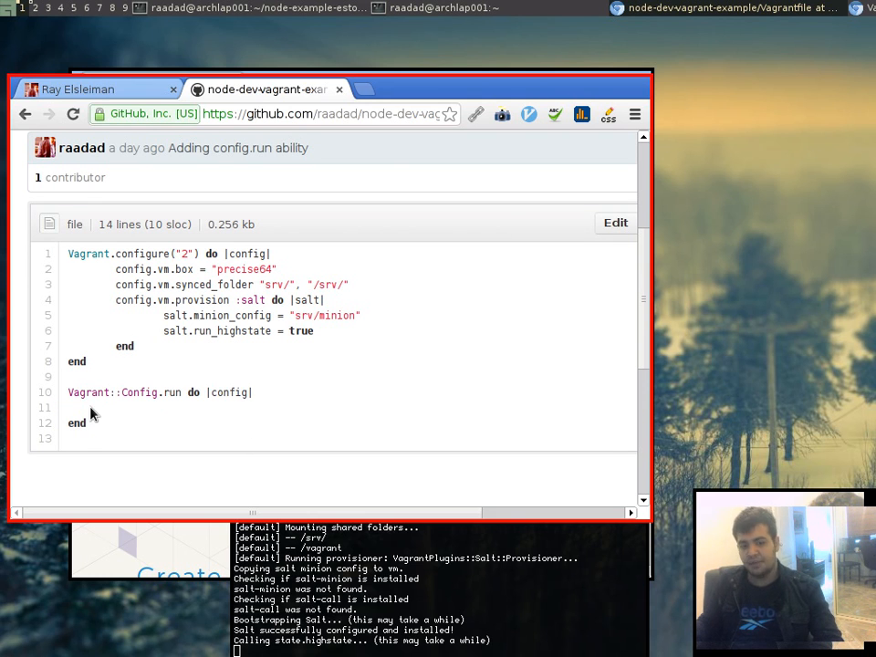
mouse_move(219, 418)
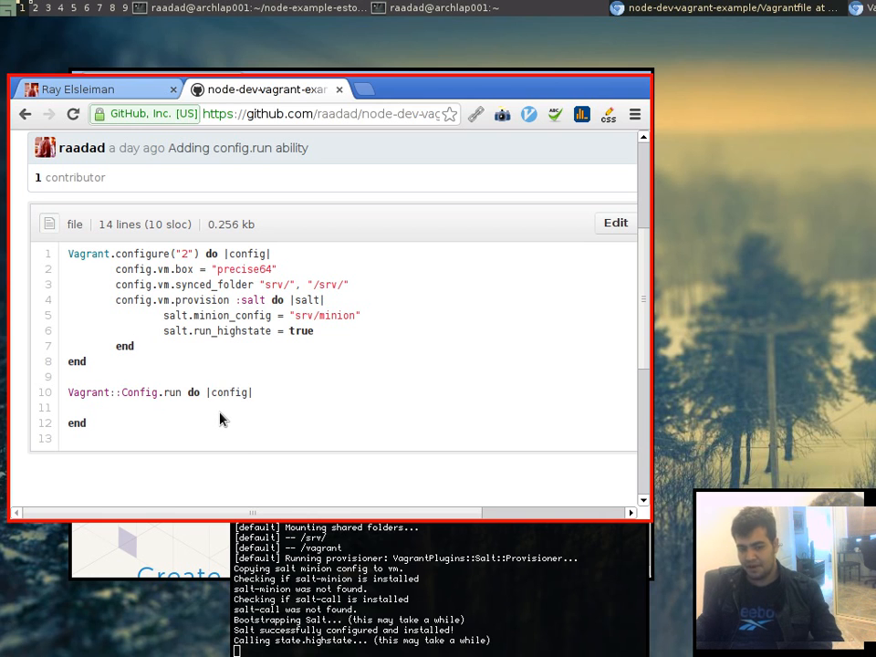
mouse_move(25, 113)
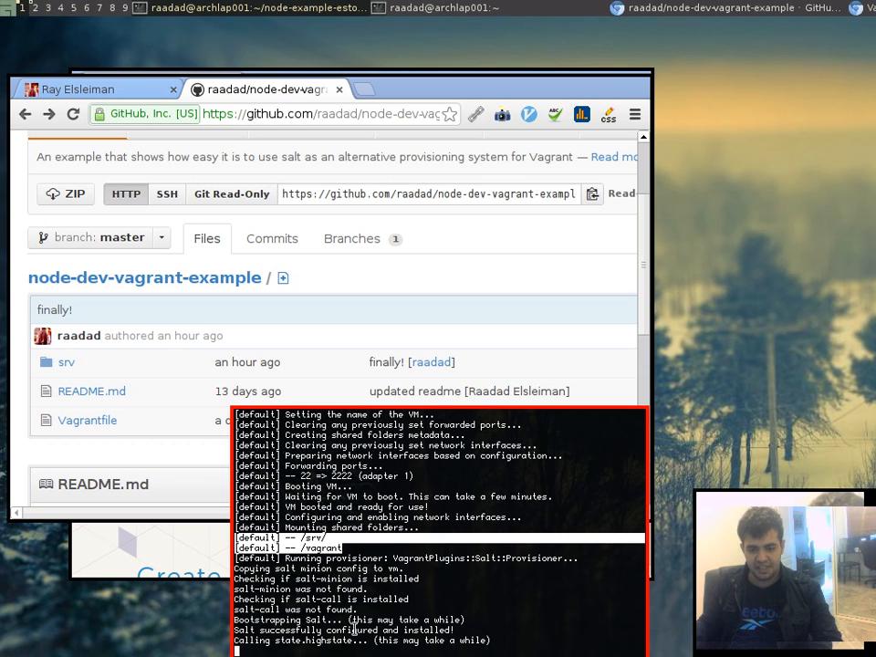
mouse_move(191, 624)
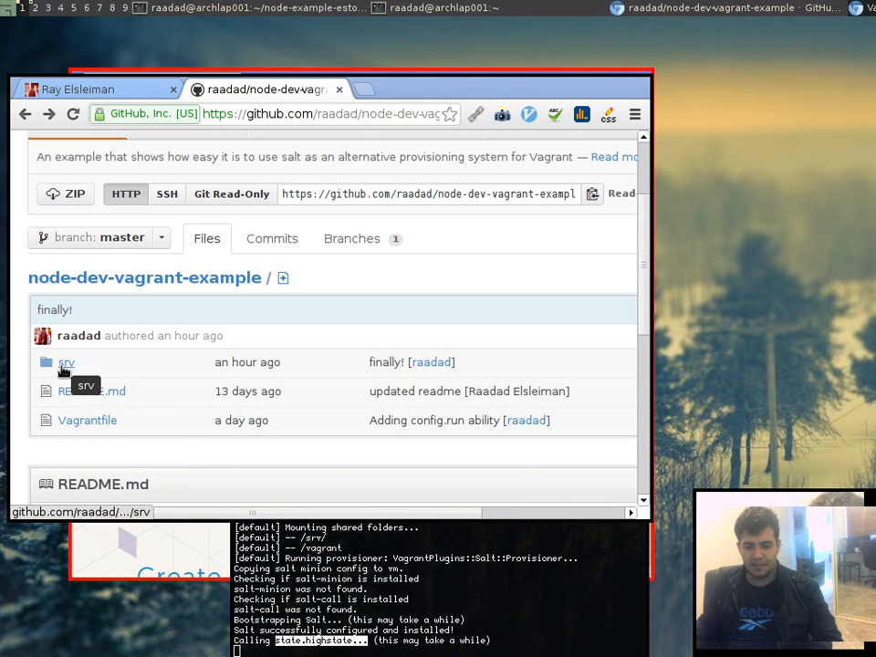
Open the minion config inside the srv folder and highlight a setting.
click(66, 361)
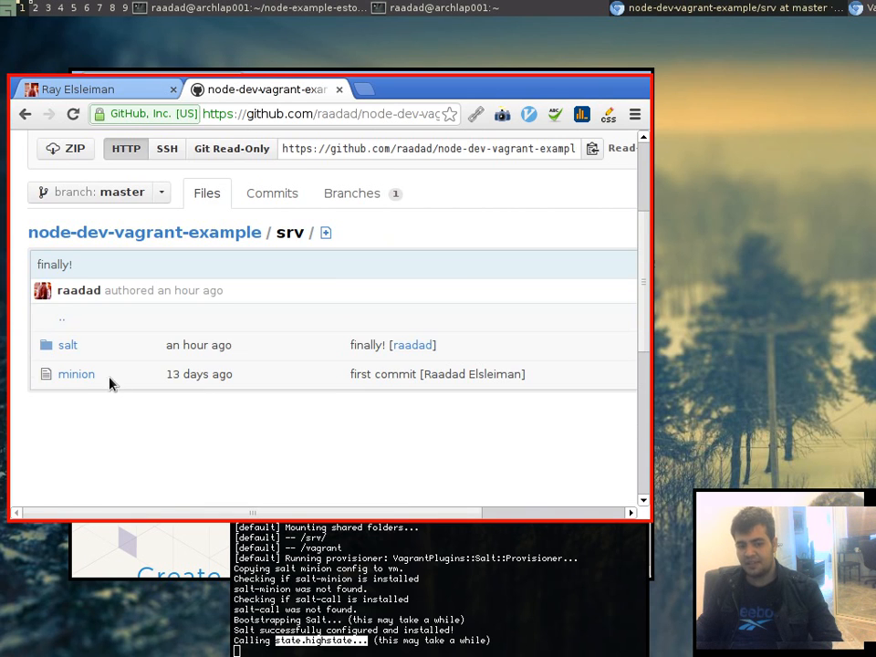
click(76, 375)
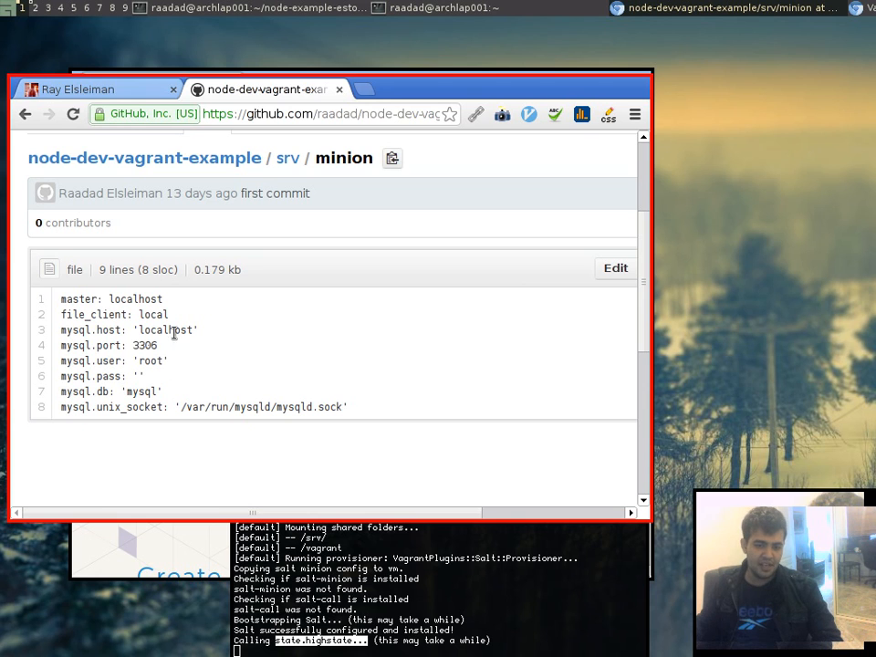
mouse_move(187, 307)
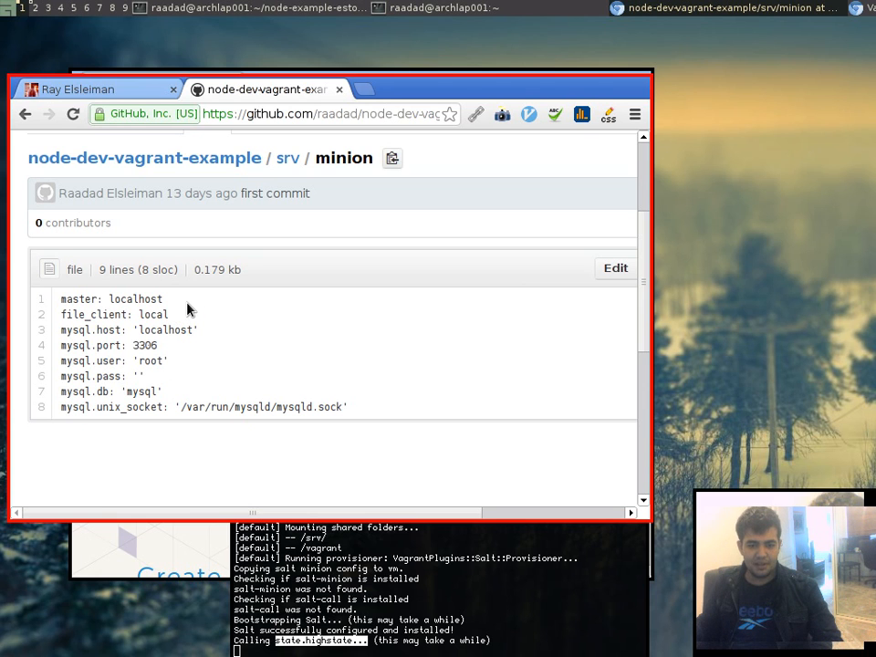
double_click(109, 300)
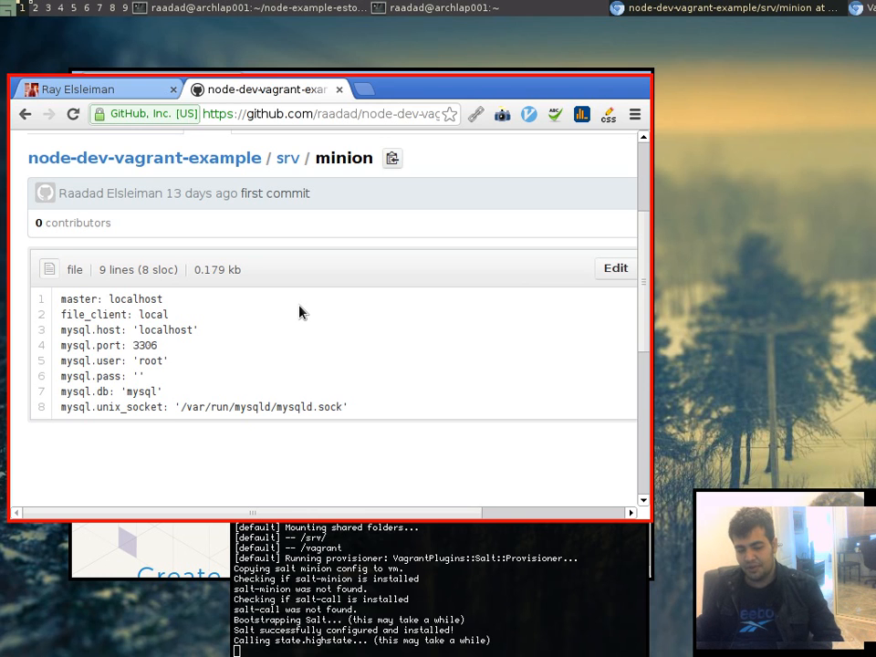
Highlight the master setting and the localhost mysql host value in the minion config.
double_click(78, 300)
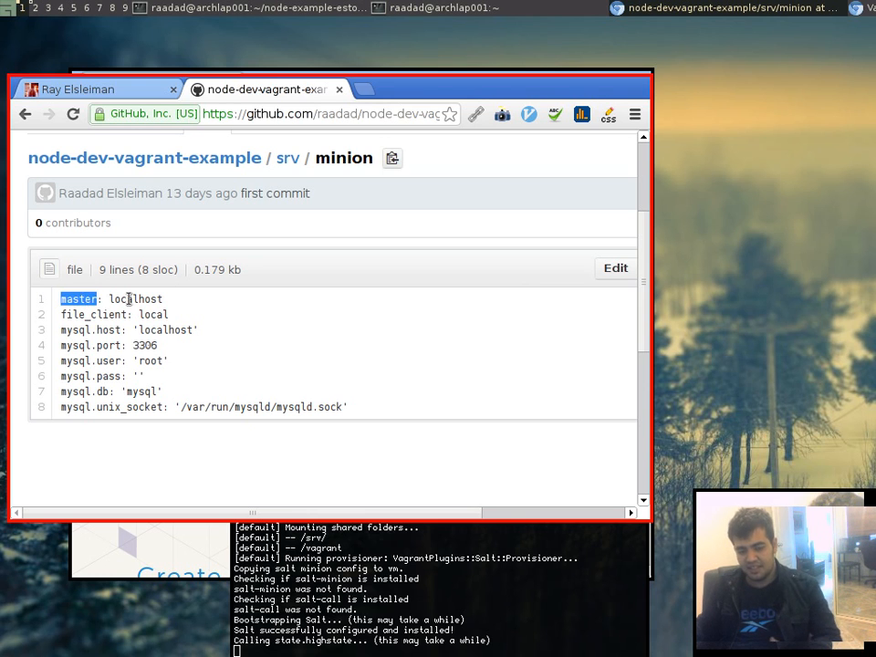
double_click(135, 300)
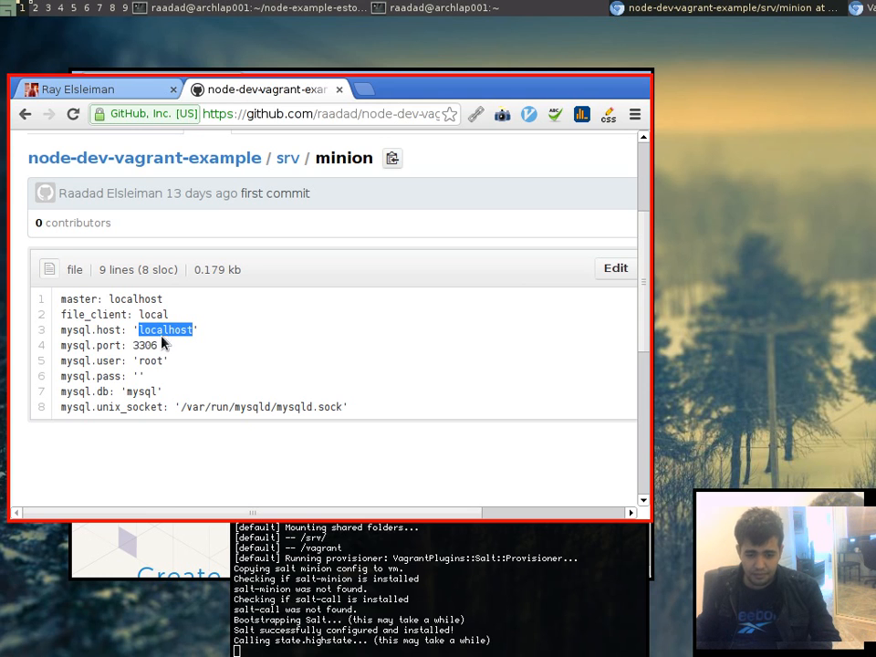
mouse_move(157, 354)
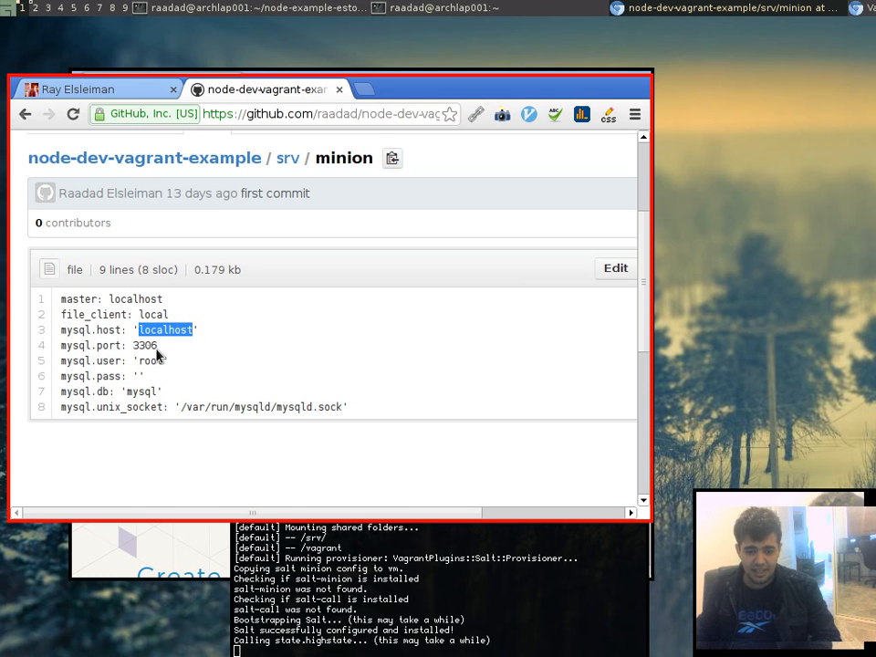
double_click(150, 362)
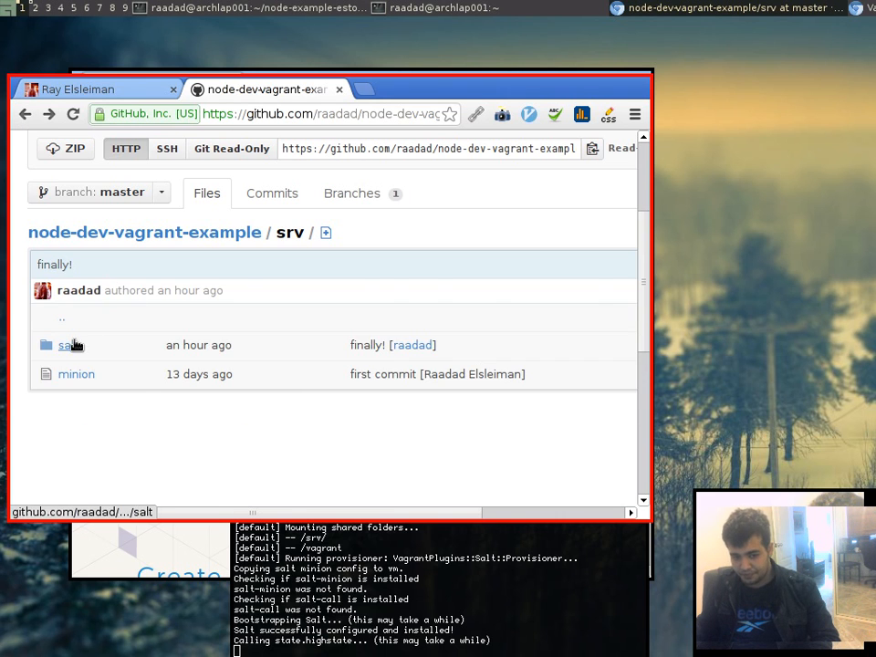
Open top.sls in the salt folder, which maps all minions to the node state.
click(65, 345)
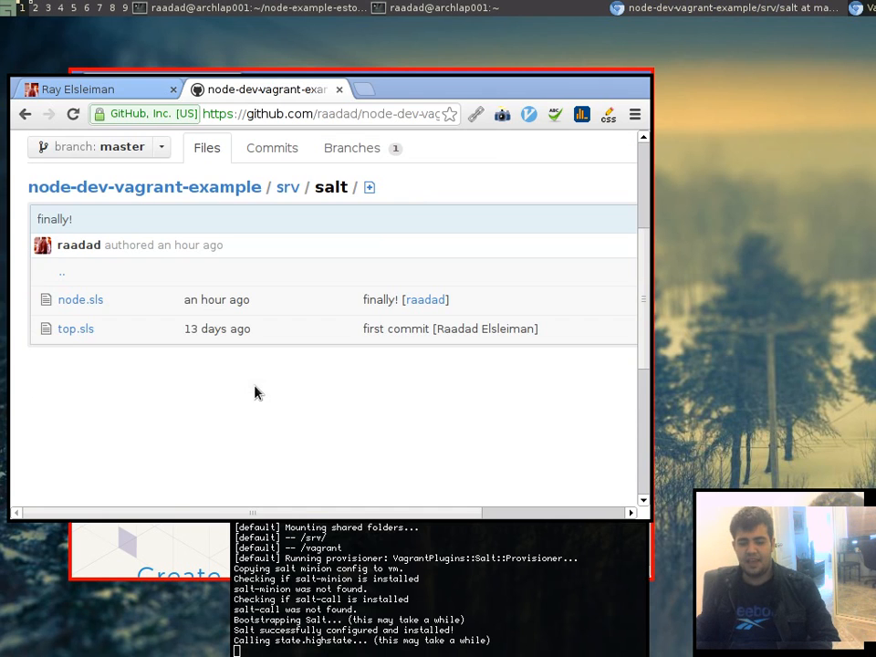
mouse_move(77, 329)
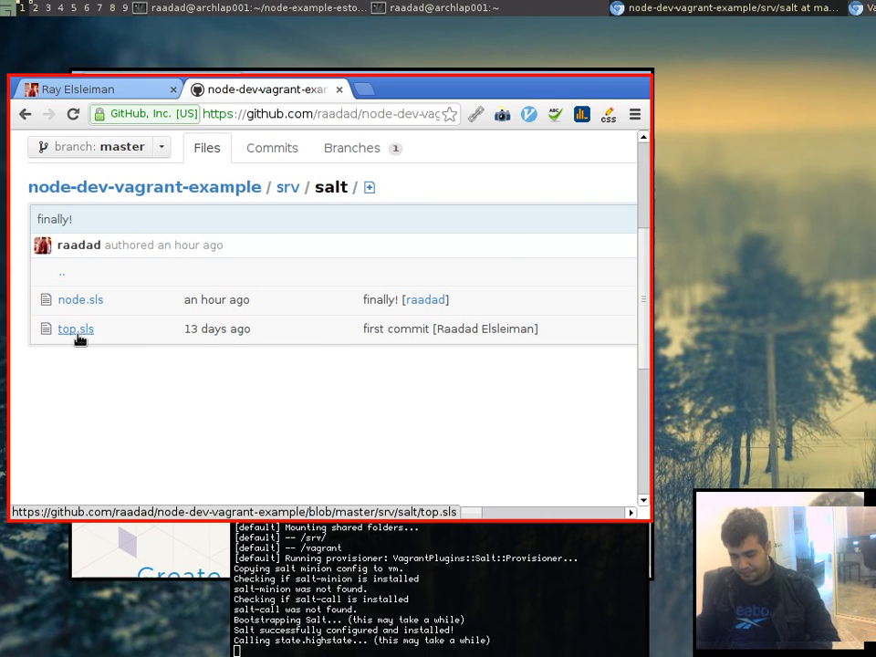
click(77, 329)
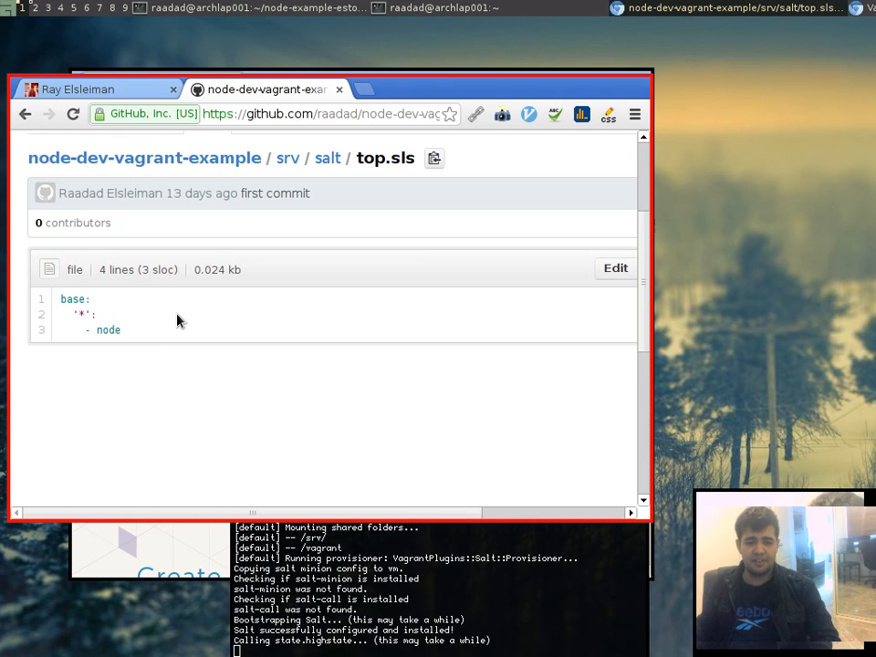
mouse_move(150, 343)
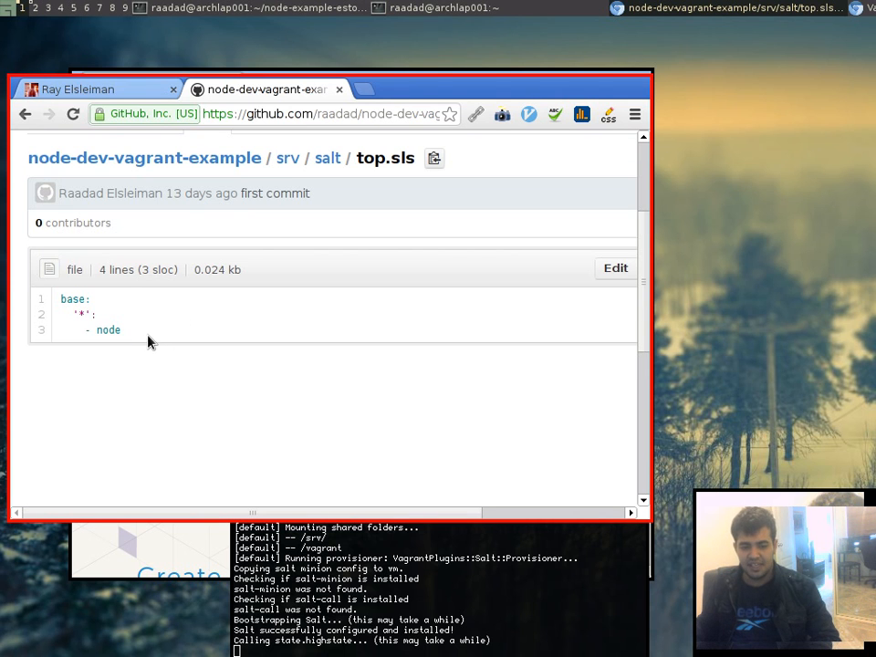
mouse_move(139, 338)
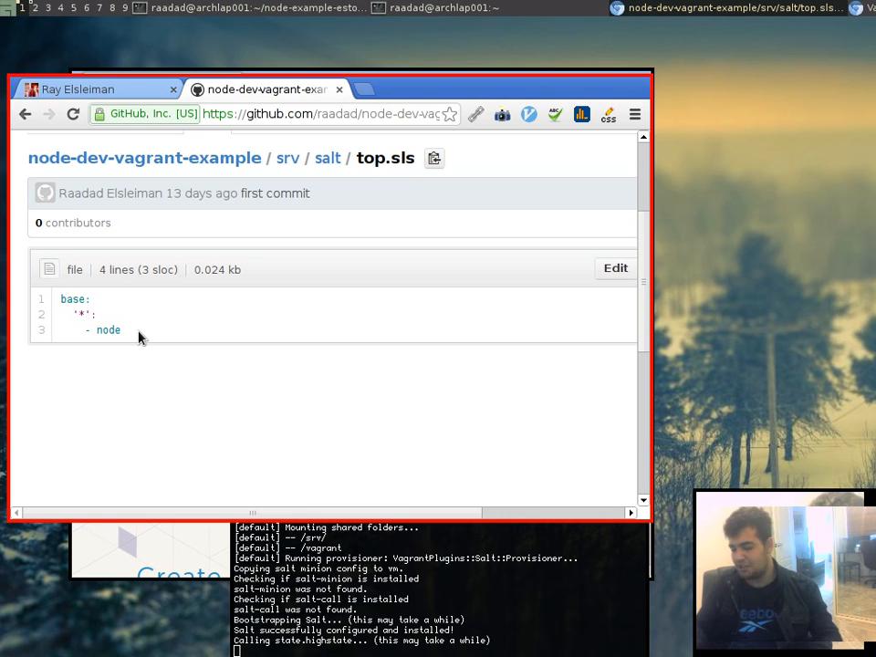
mouse_move(132, 331)
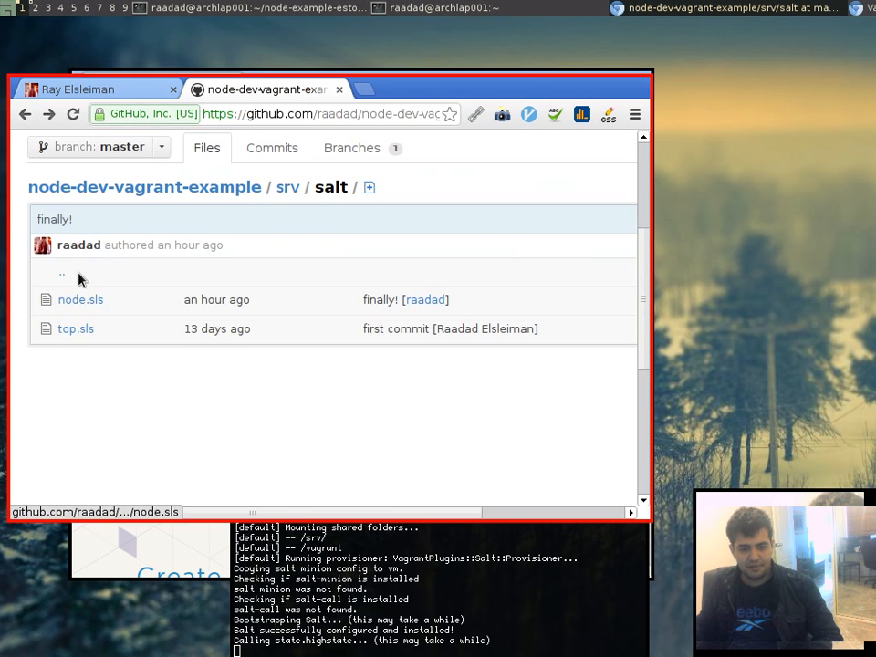
click(81, 300)
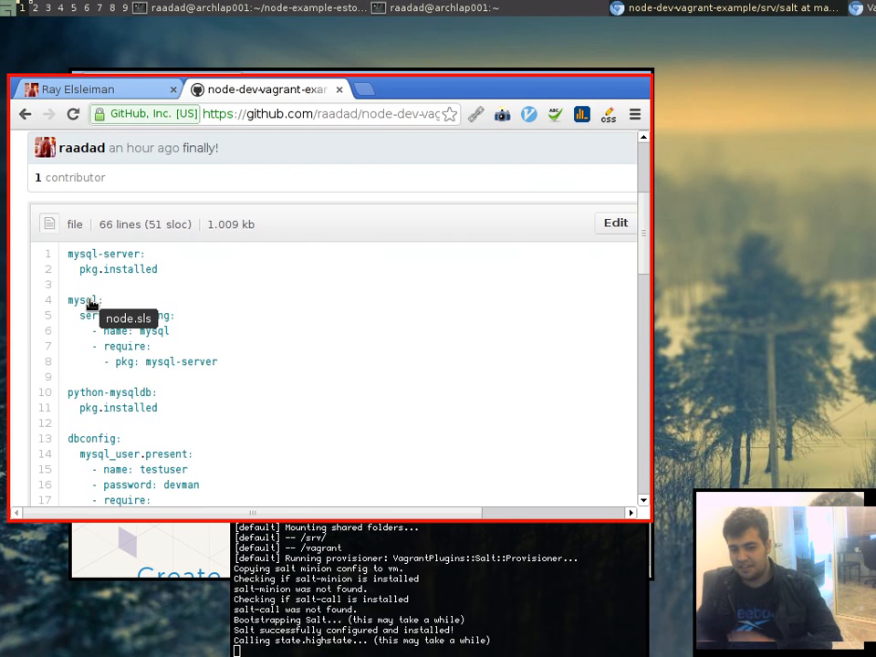
mouse_move(600, 189)
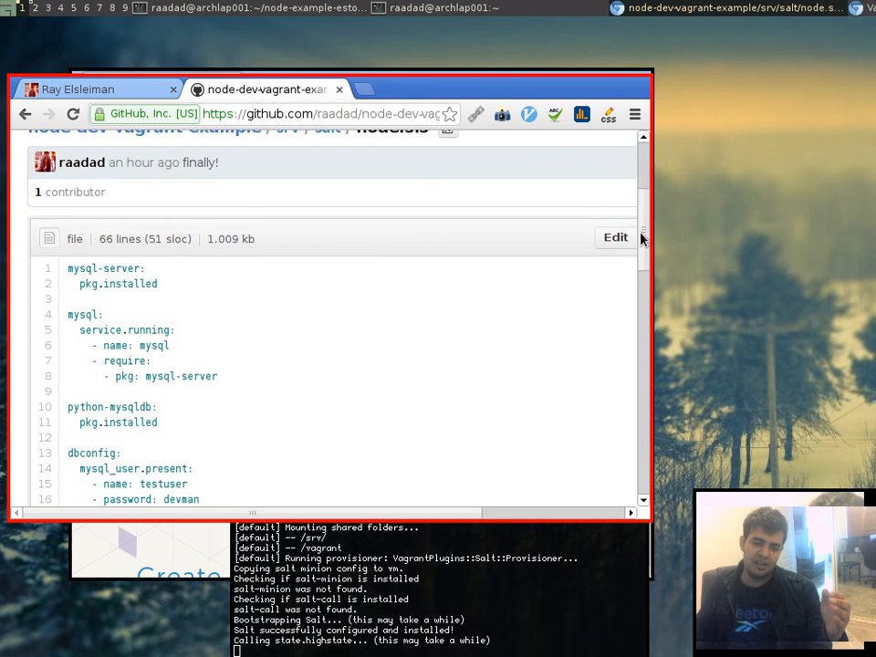
scroll(down, 3)
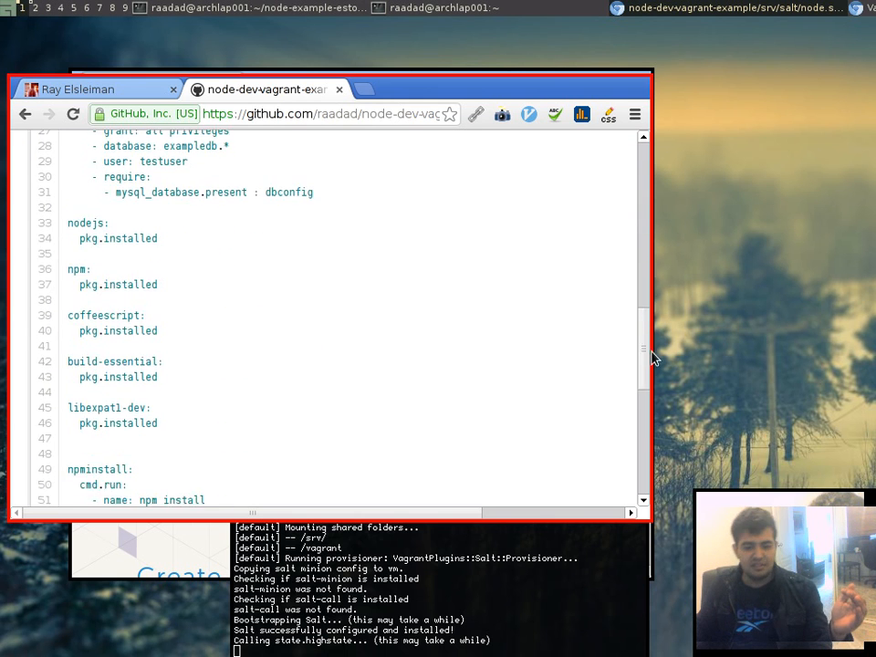
scroll(down, 3)
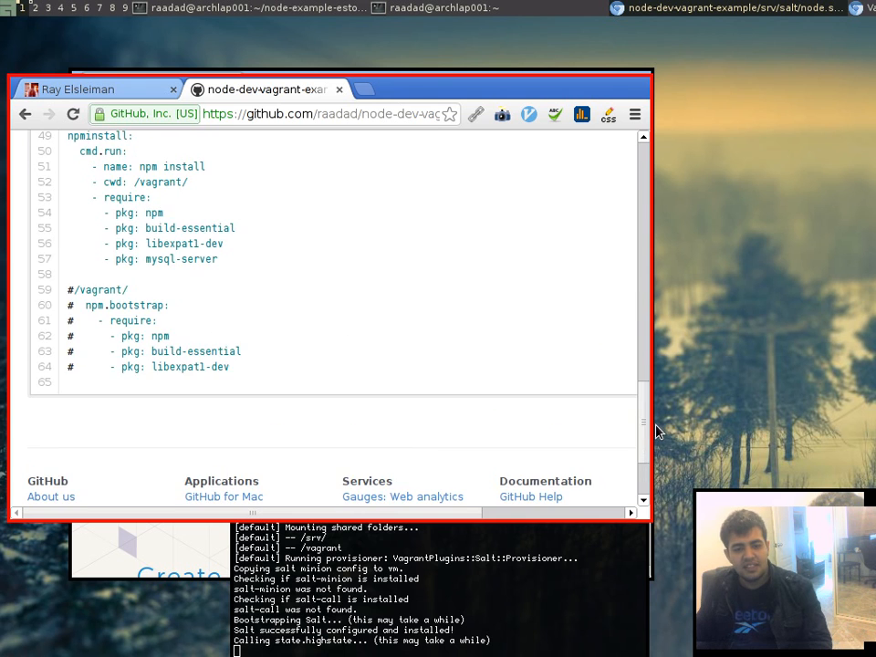
scroll(up, 3)
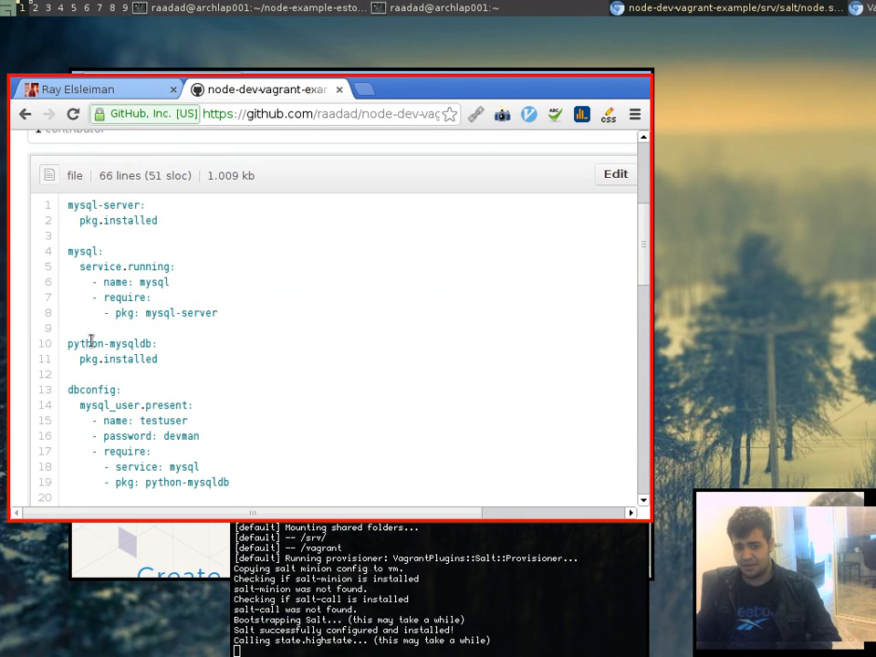
mouse_move(228, 333)
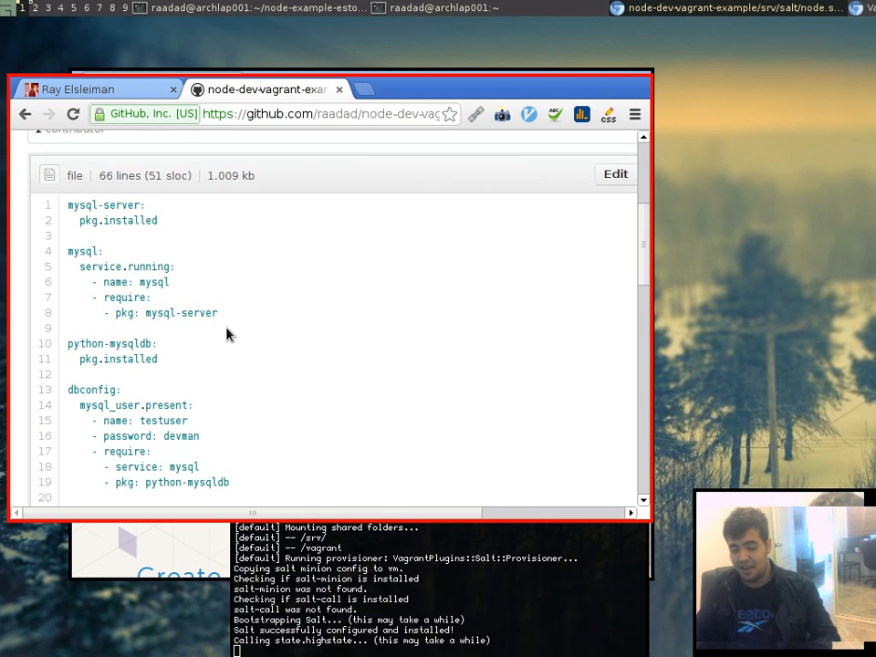
mouse_move(234, 343)
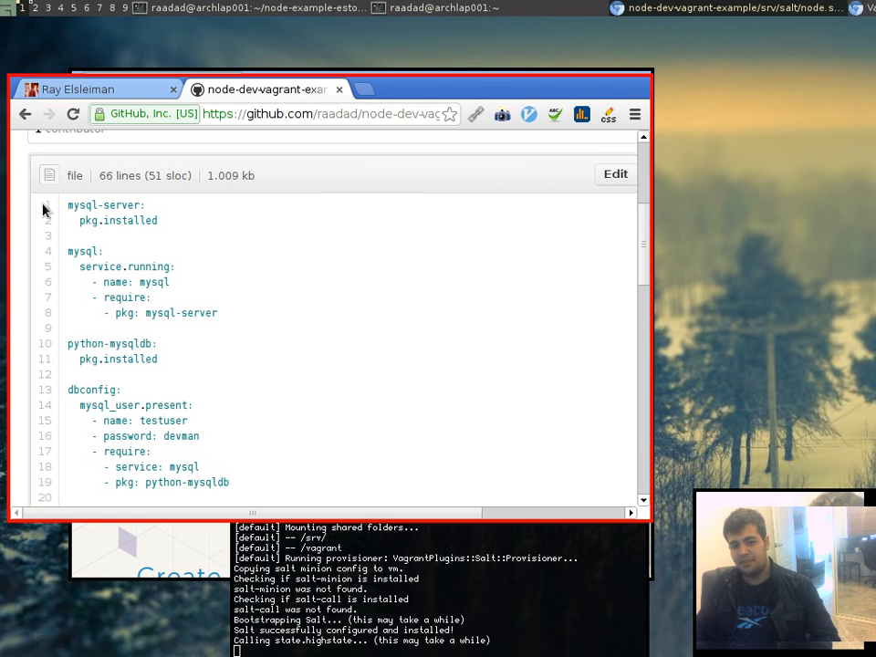
drag(43, 205, 168, 219)
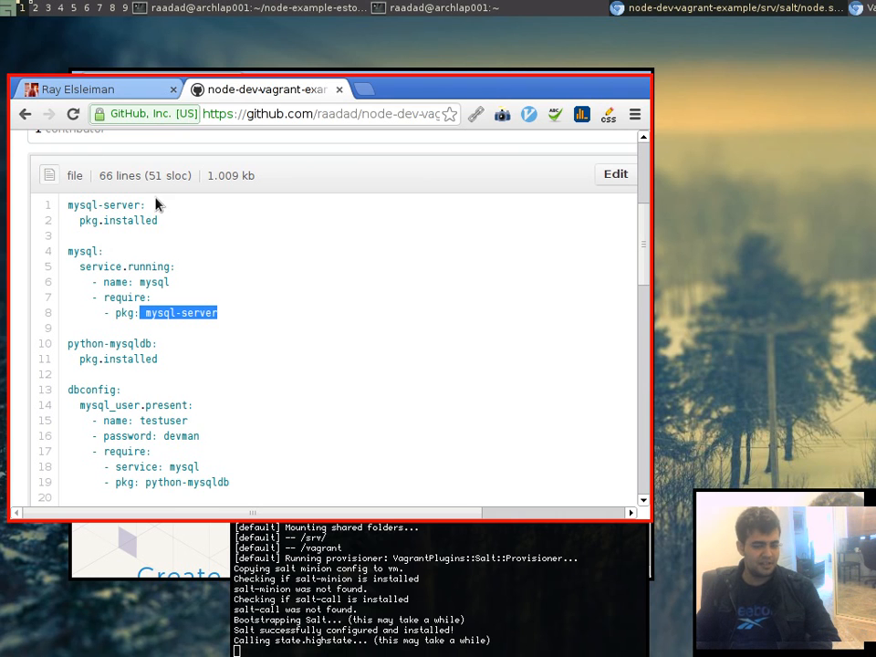
scroll(down, 3)
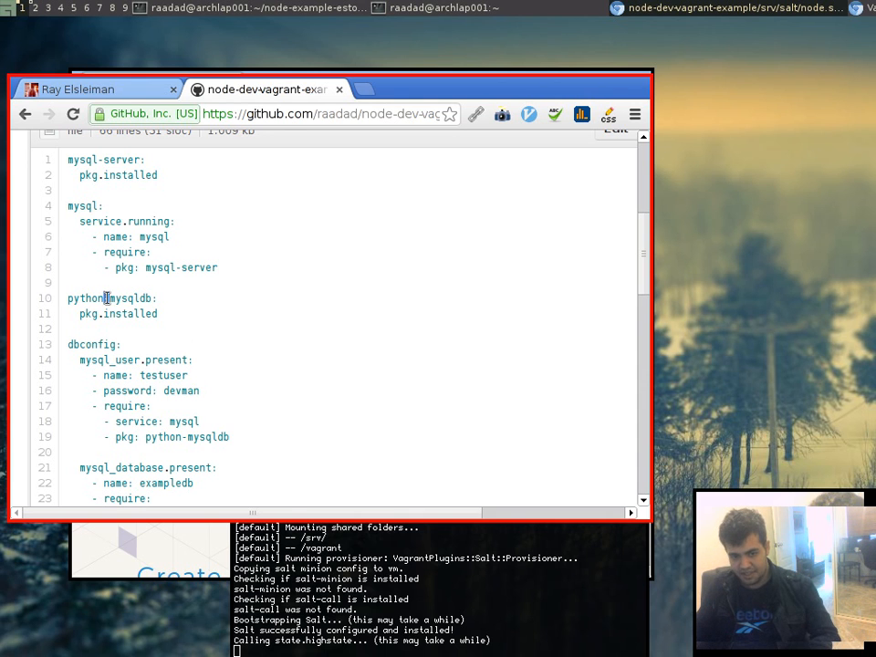
scroll(down, 3)
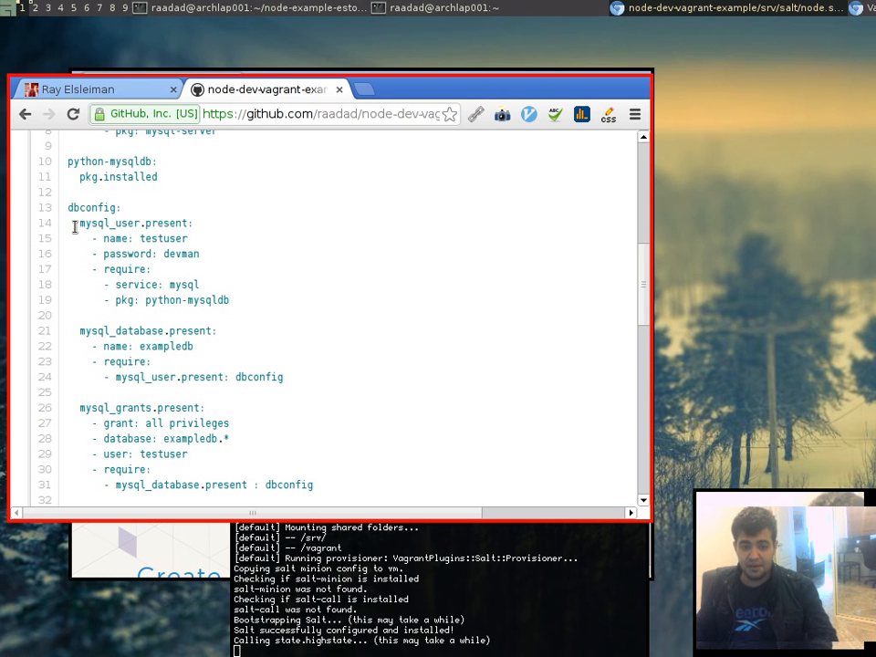
double_click(135, 222)
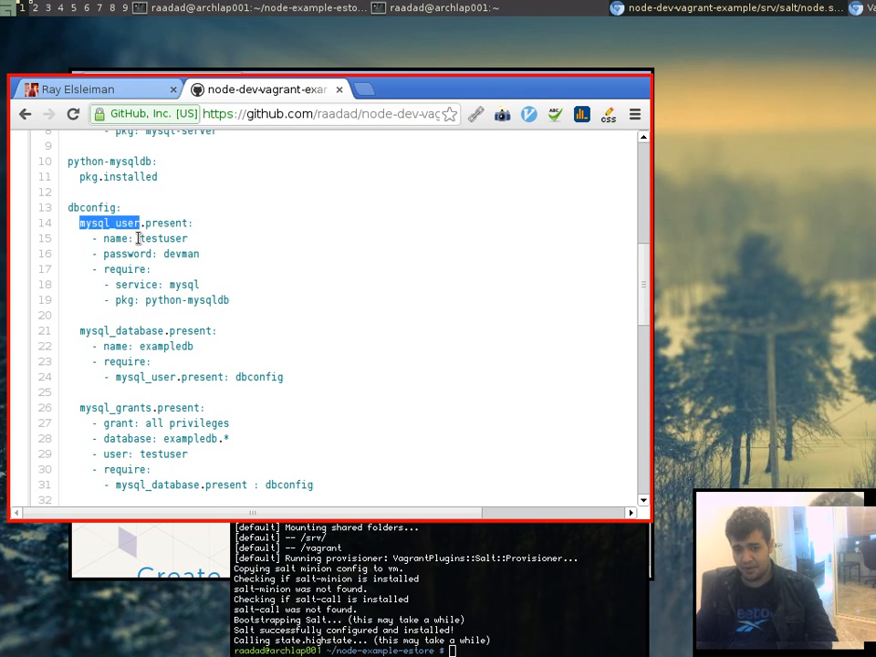
double_click(181, 254)
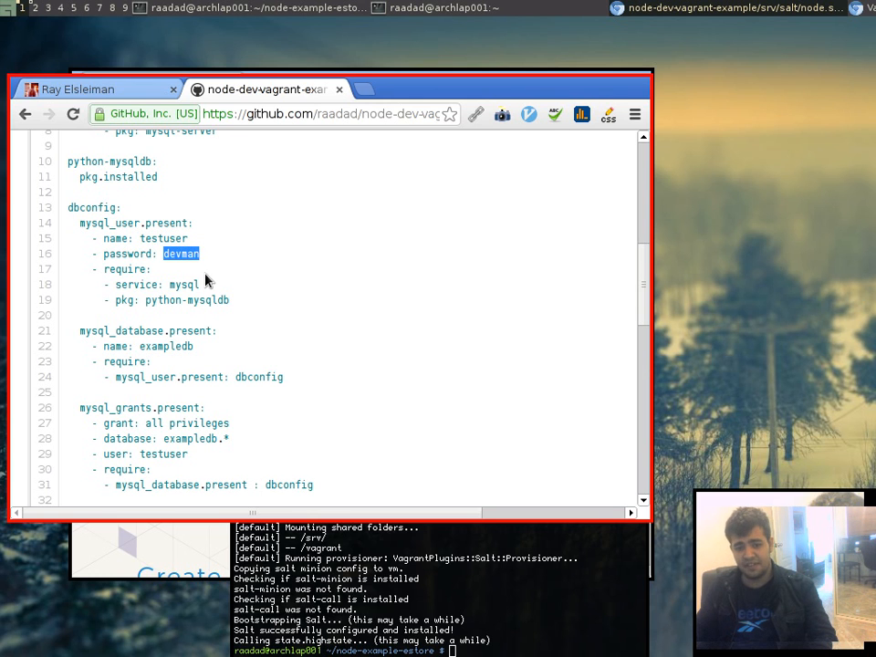
mouse_move(263, 310)
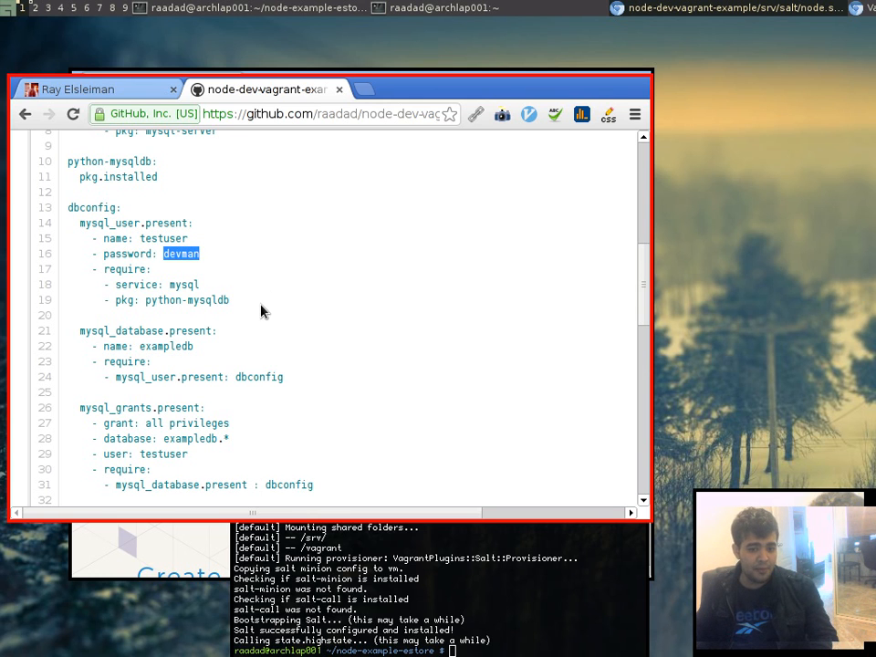
mouse_move(234, 312)
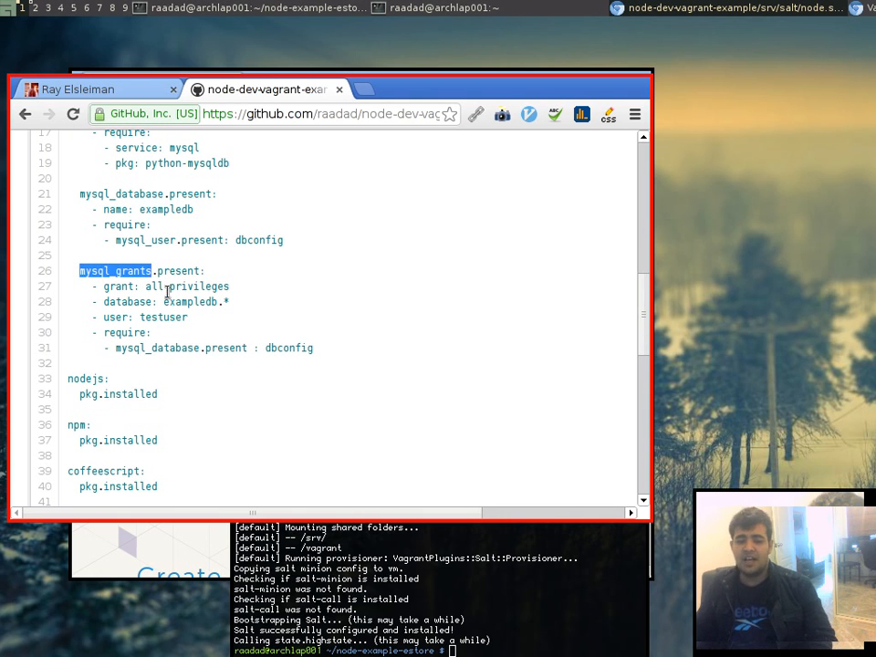
double_click(190, 303)
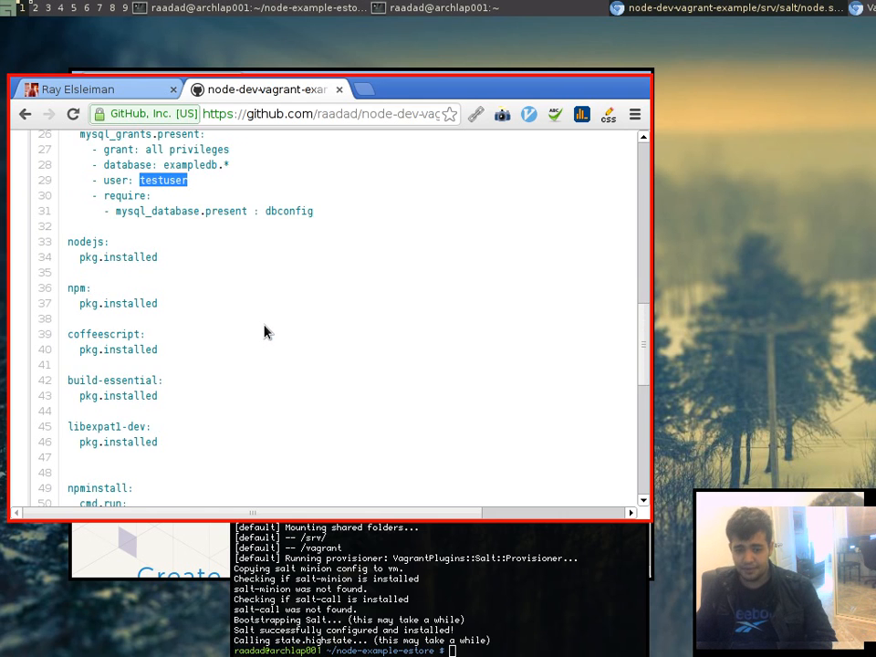
Highlight the pkg.installed entries for nodejs, npm, libexpat1-dev and another package in node.sls.
scroll(down, 3)
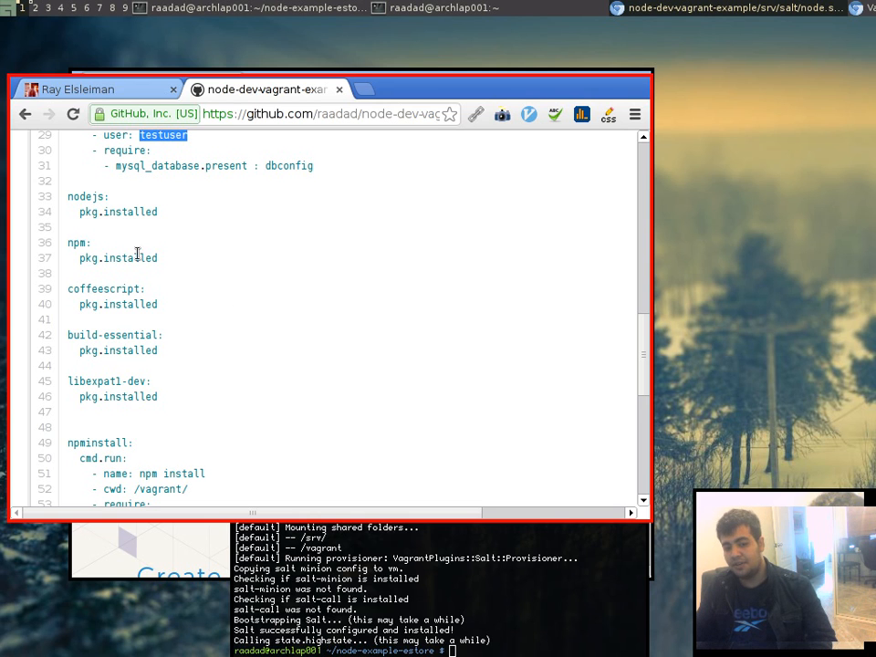
double_click(130, 212)
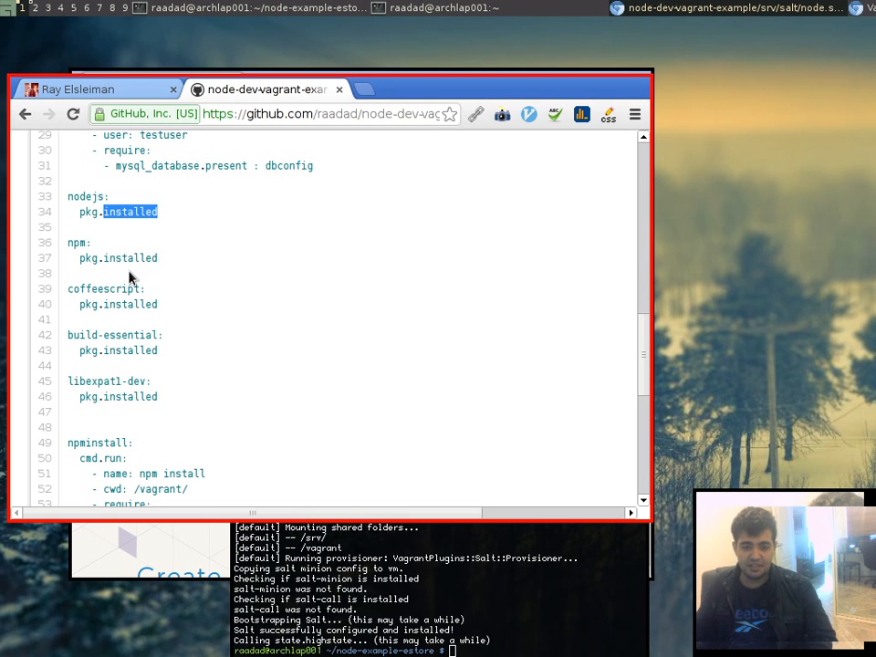
double_click(128, 258)
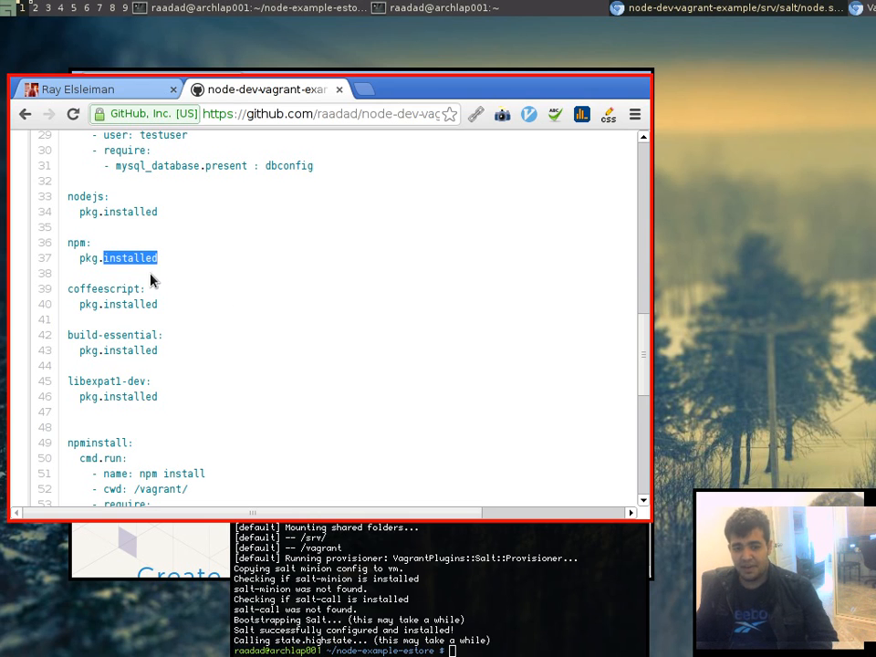
double_click(131, 303)
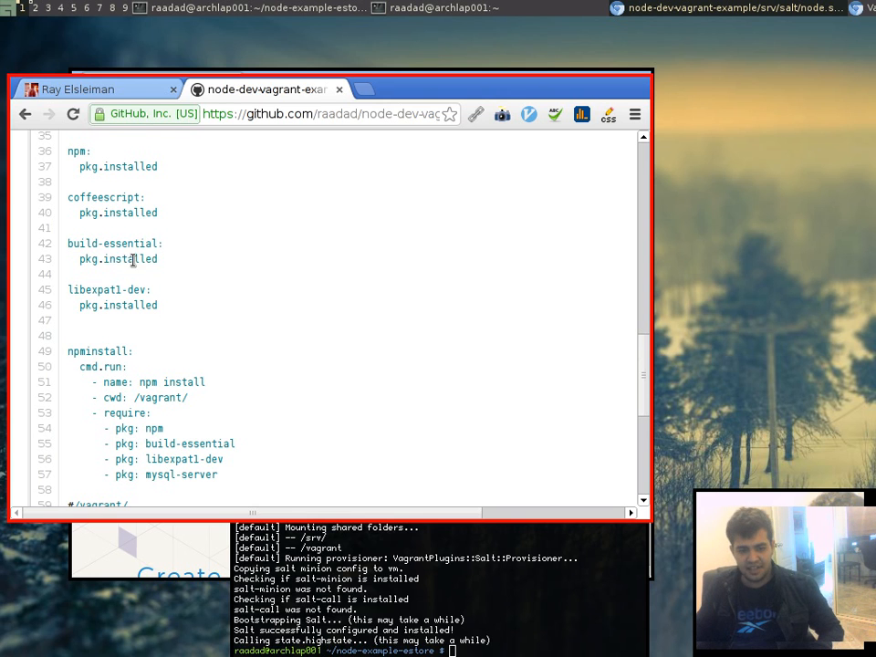
mouse_move(136, 290)
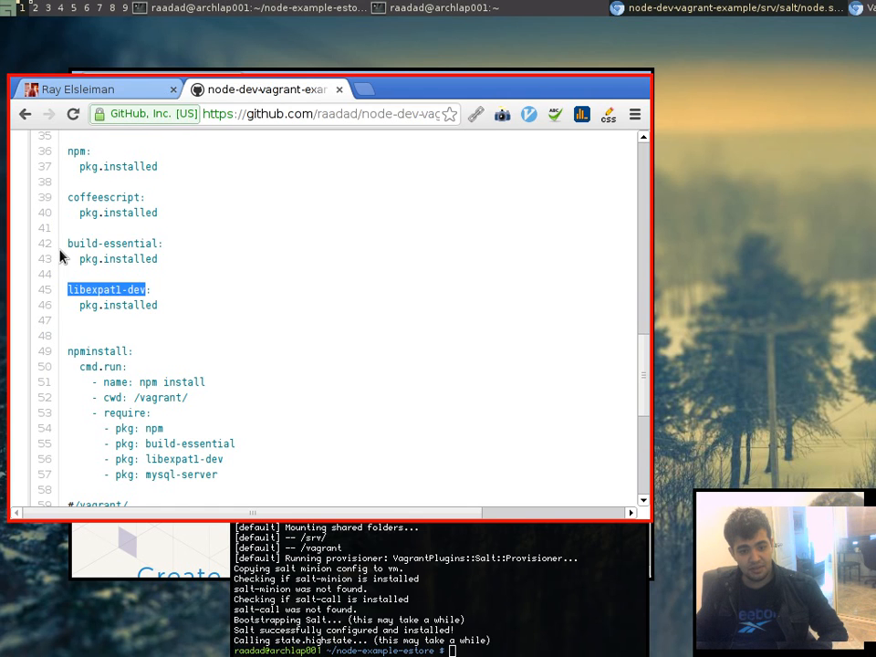
double_click(128, 259)
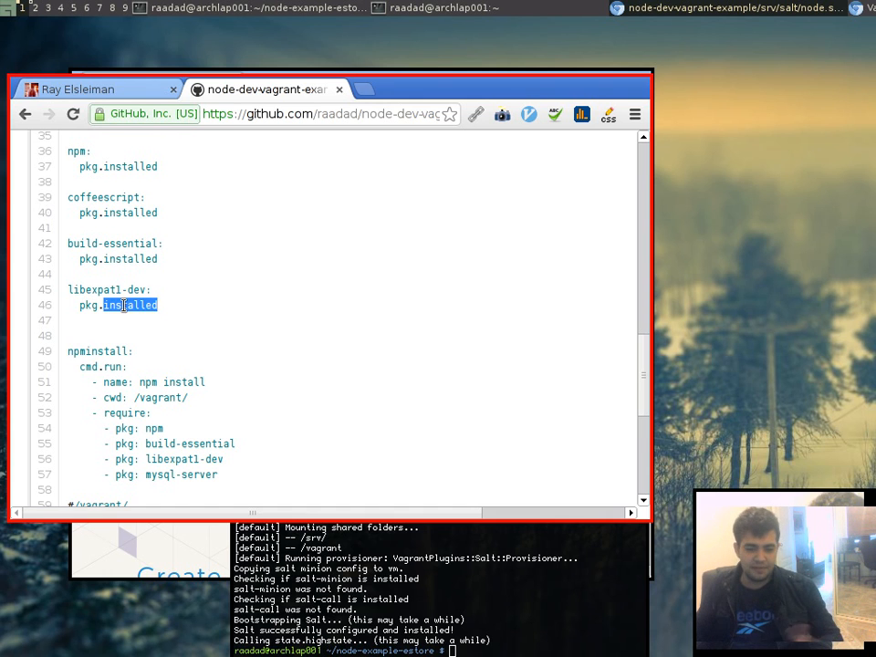
Review the npminstall state's /vagrant working directory, then focus the Vagrant provisioning terminal.
scroll(down, 3)
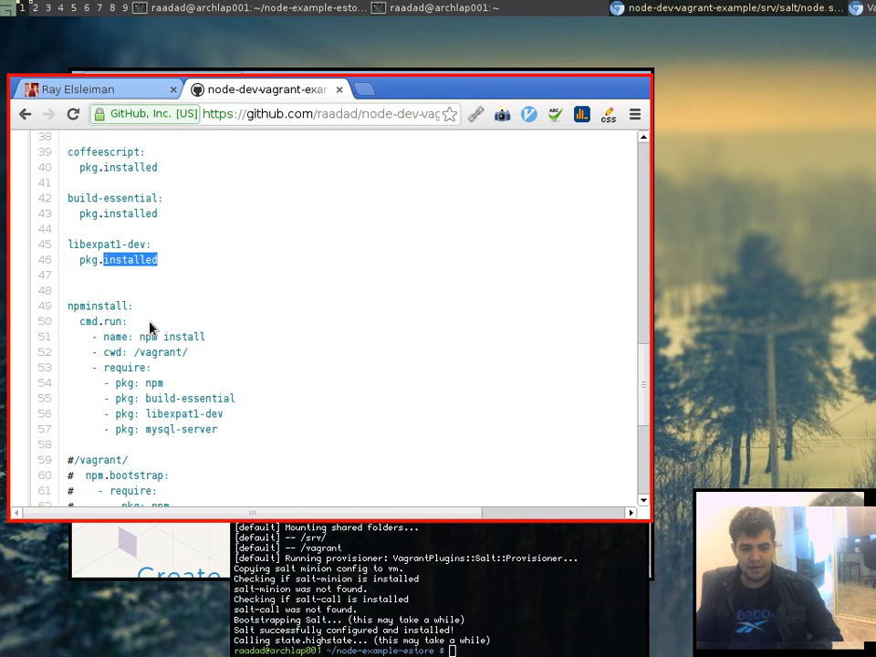
scroll(down, 3)
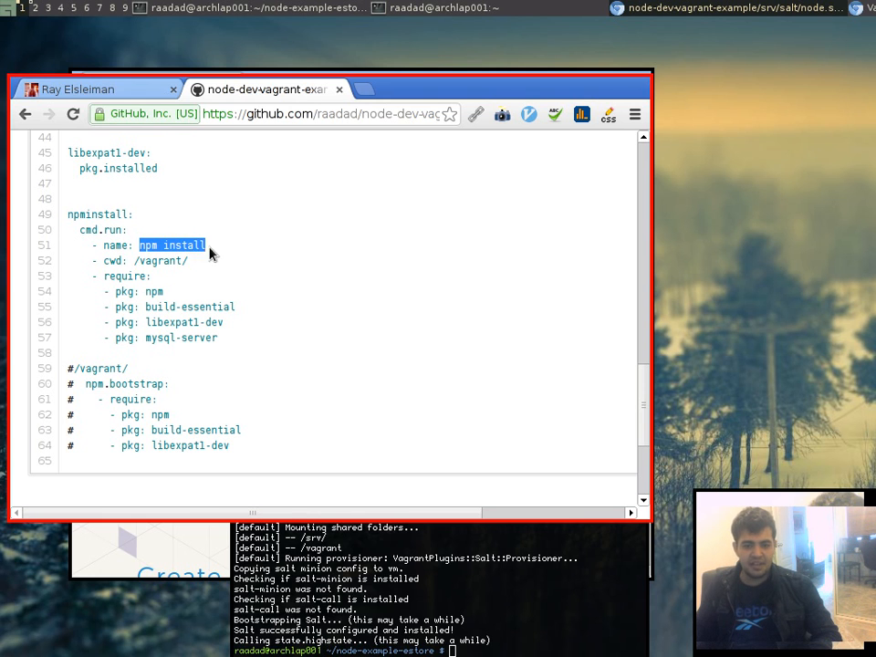
double_click(161, 261)
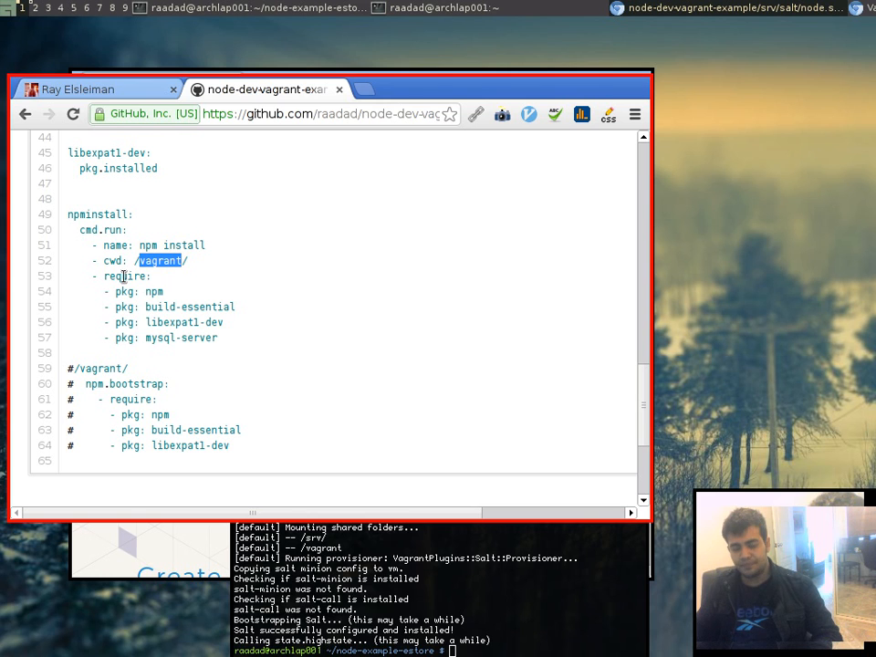
mouse_move(80, 254)
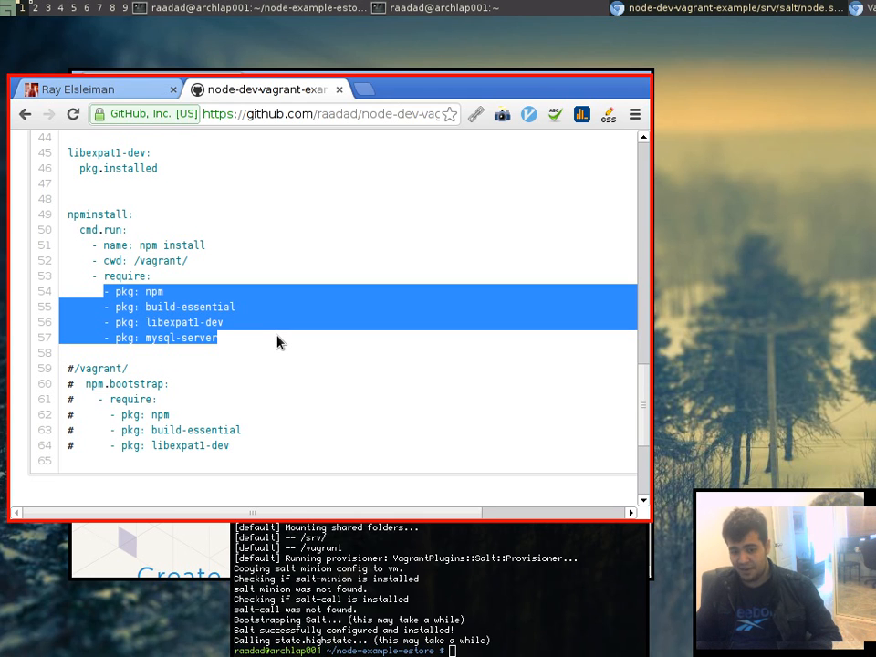
click(270, 351)
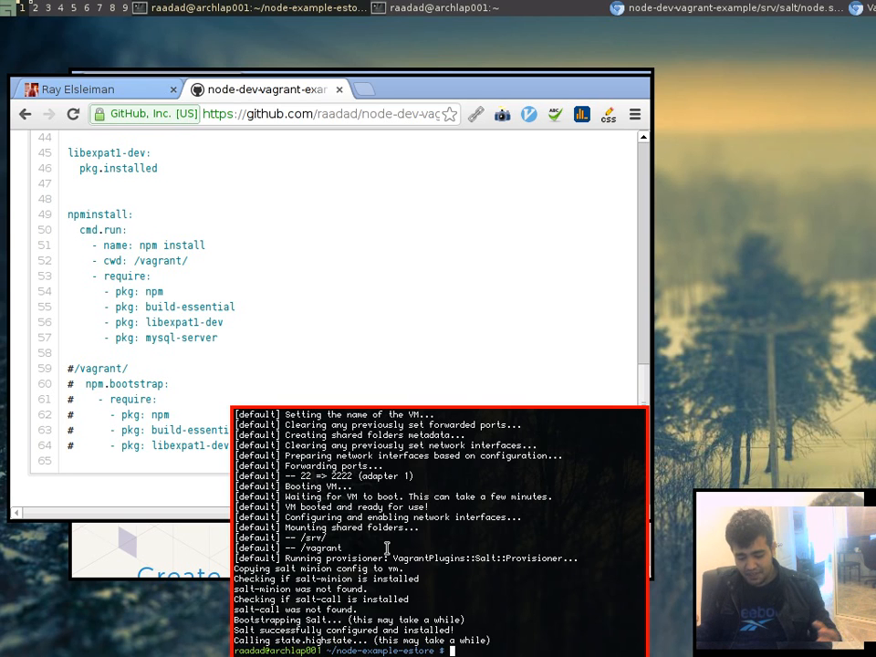
Run vagrant ssh, move into /vagrant and list the shared project files.
text(vagrant ssh)
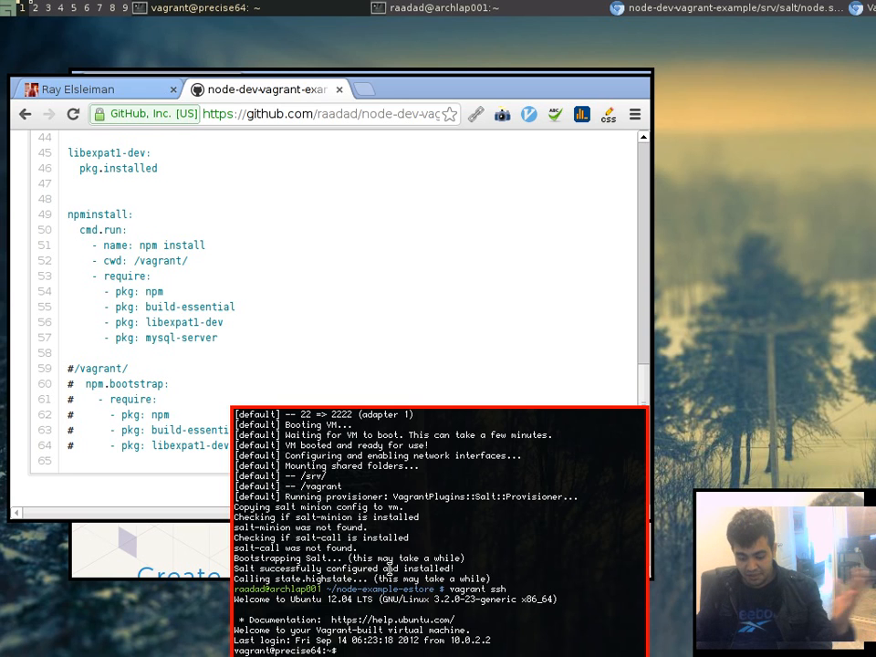
text(cd /vagrant/)
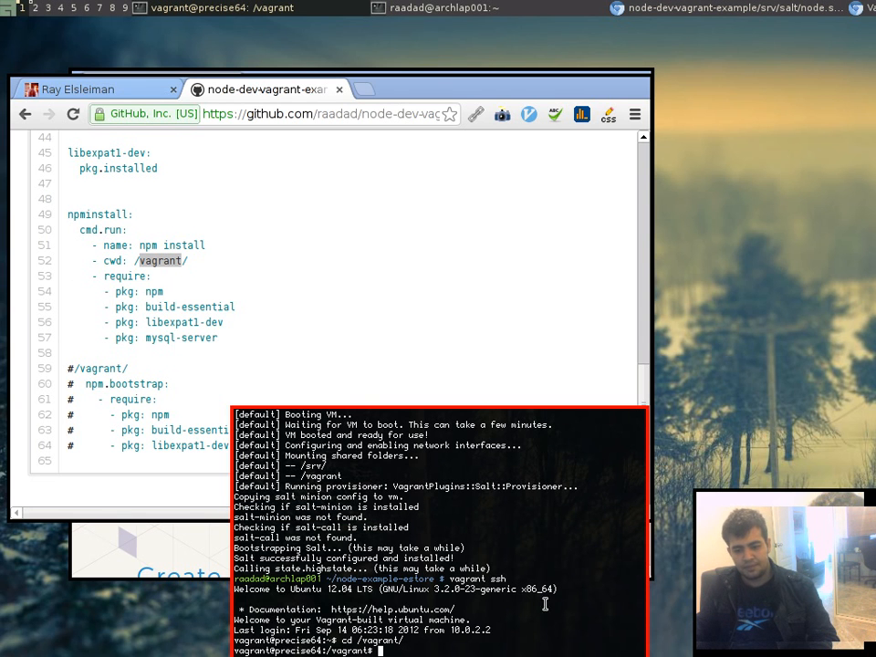
text(ls)
text(cd)
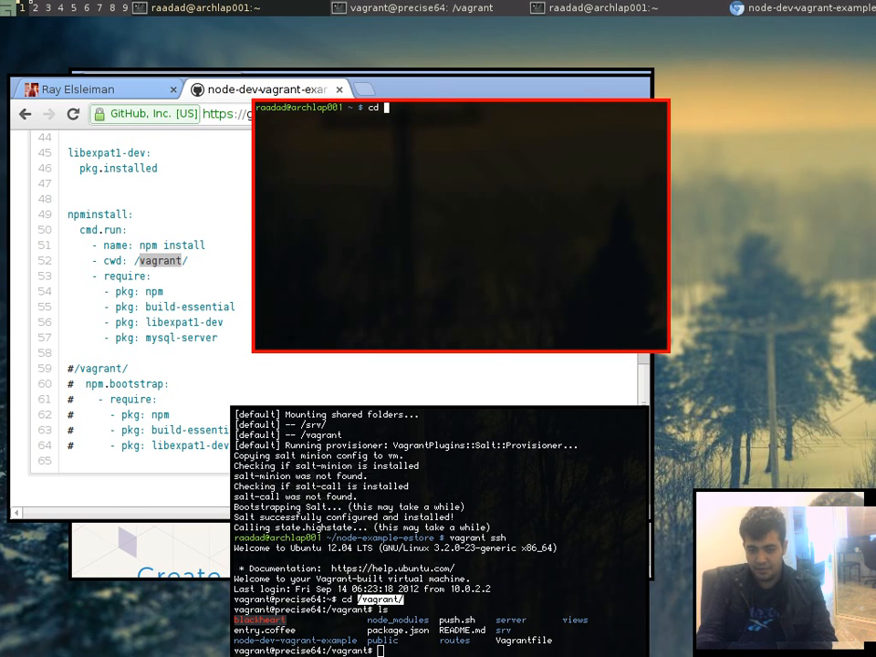
In node-example-estore create newfile, launch subl . and resolve the node.sls save prompt.
text(node-example-estore/)
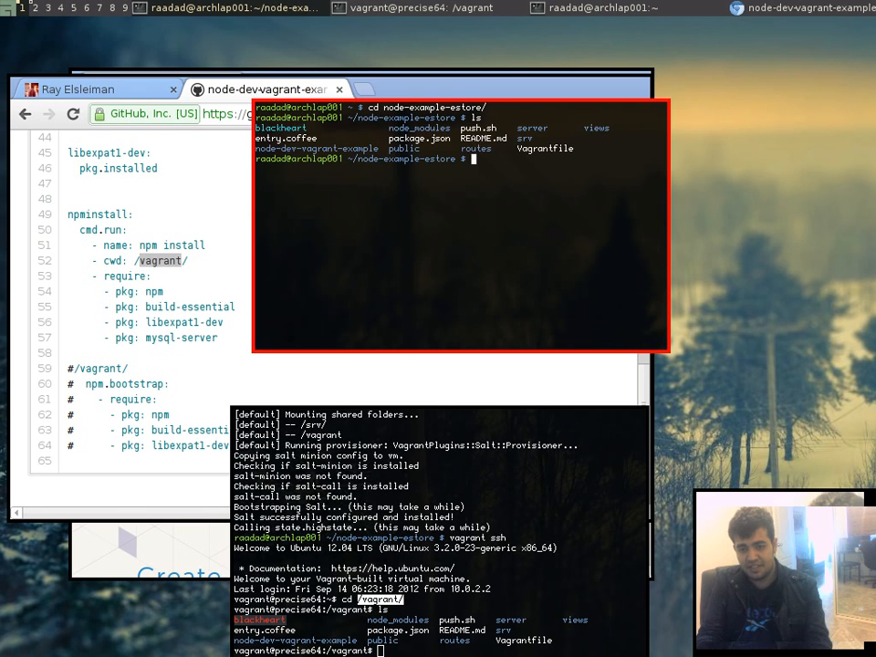
text(touch new)
click(440, 652)
text(ls)
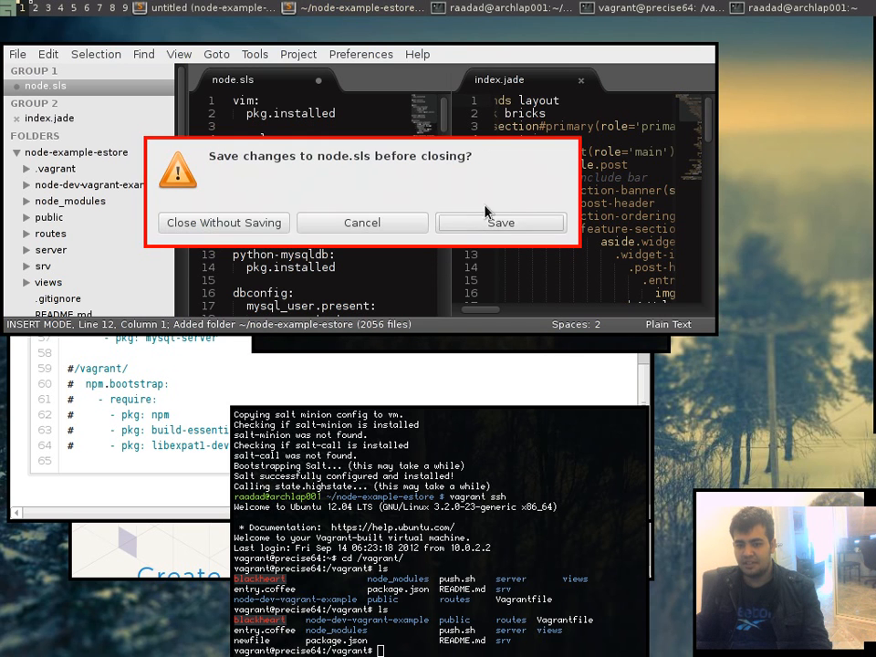
click(223, 223)
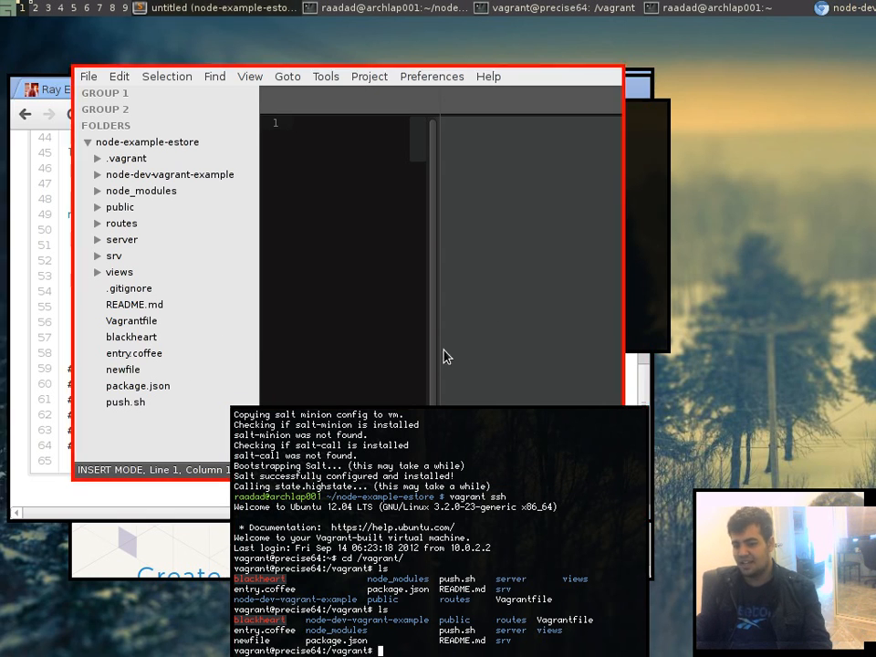
mouse_move(507, 242)
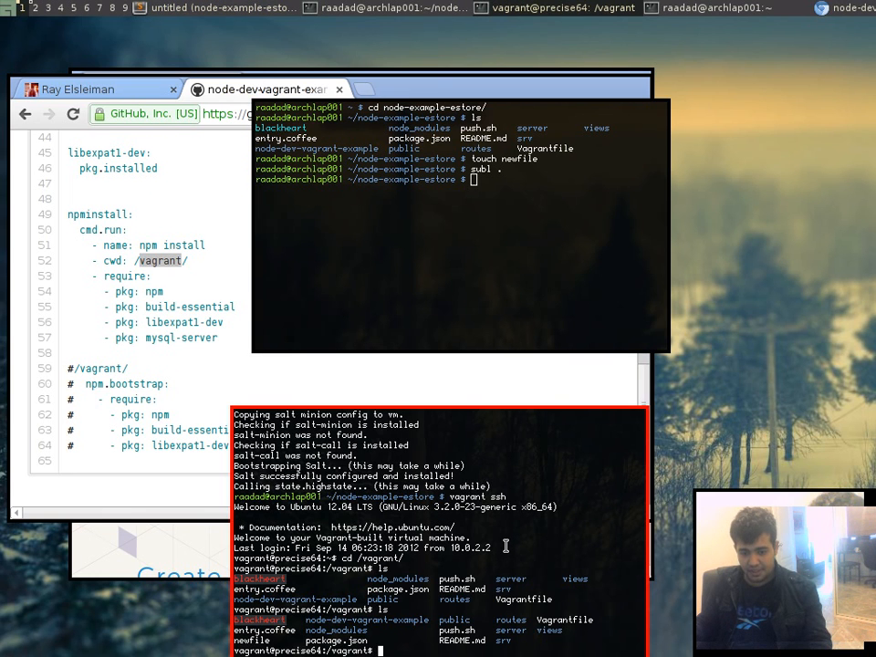
Start mysql in the VM, run 'show databases;' to confirm exampledb, then exit with Ctrl-C.
text(mysql -uroot)
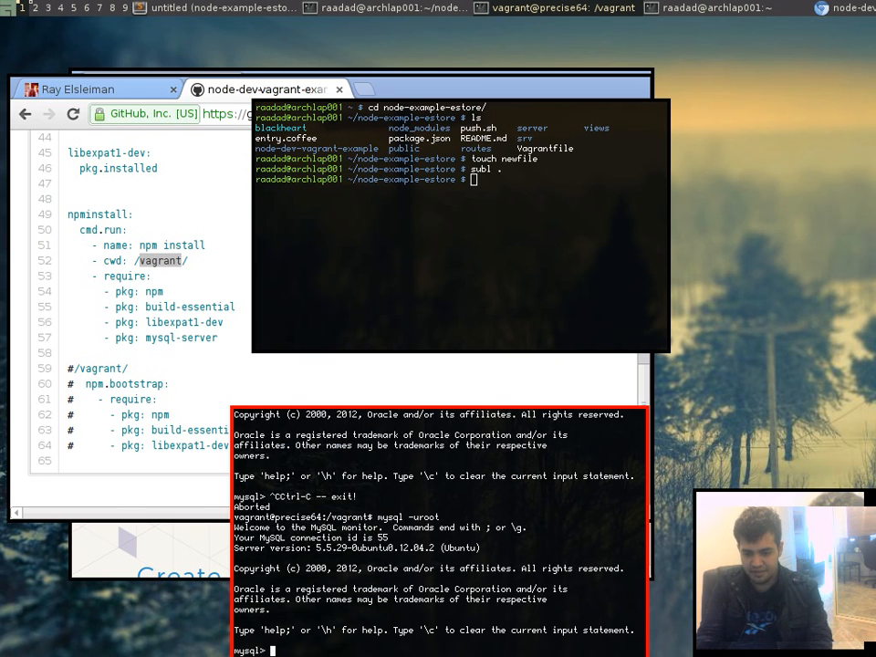
text(show databases;)
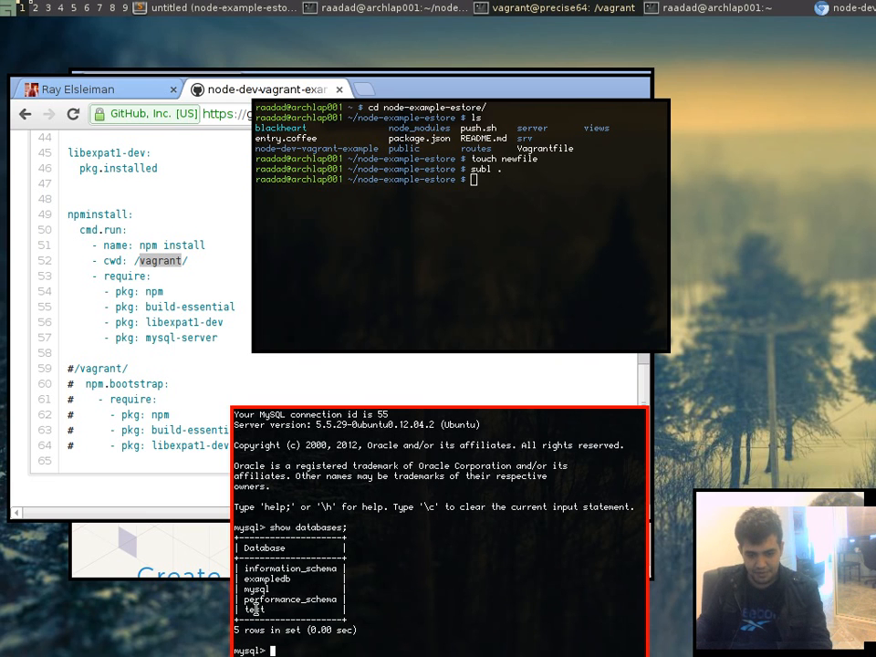
key(ctrl+c)
text(ls)
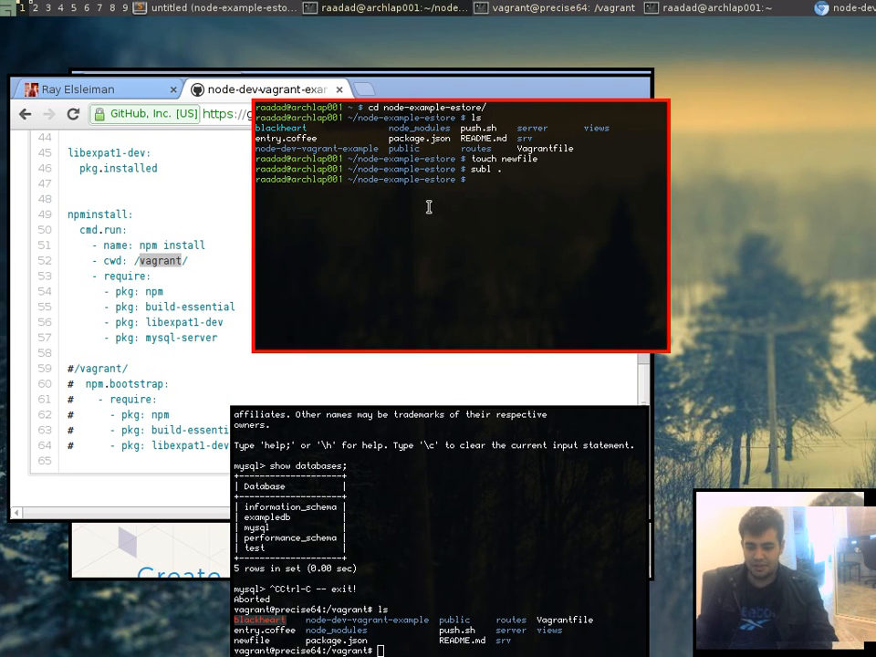
Run 'coffee entry.coffee' locally, then start it inside the VM's /vagrant shell on port 3000.
text(coffee entry.coffee)
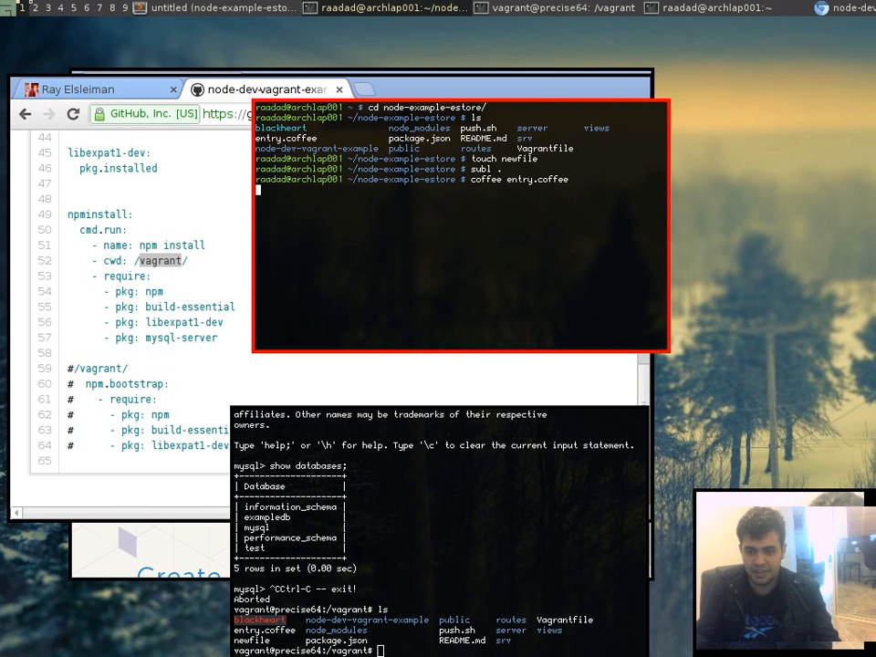
key(Return)
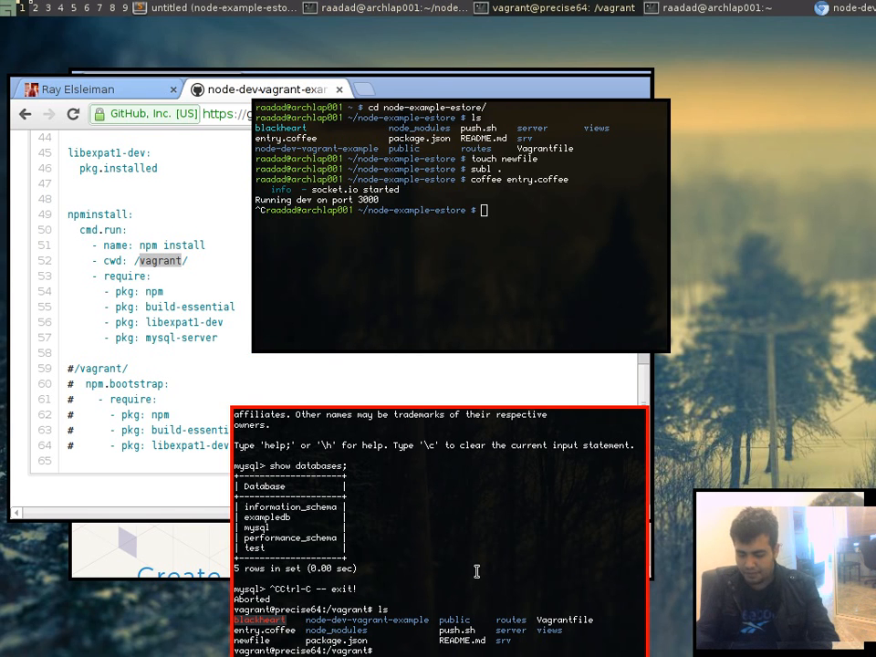
text(coffee entry.coffee)
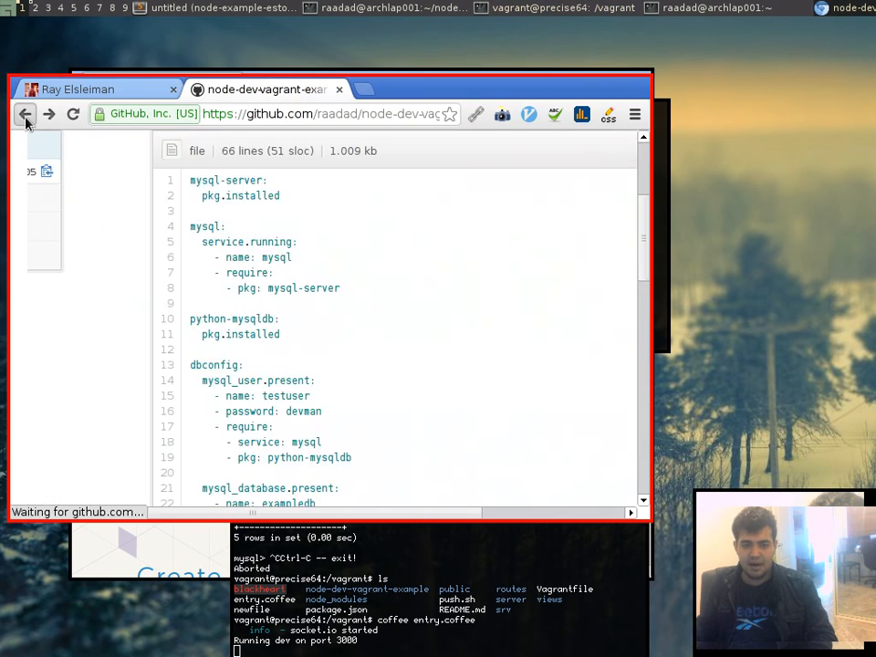
View the Vagrantfile on GitHub and open the project's Vagrantfile in Sublime.
click(26, 113)
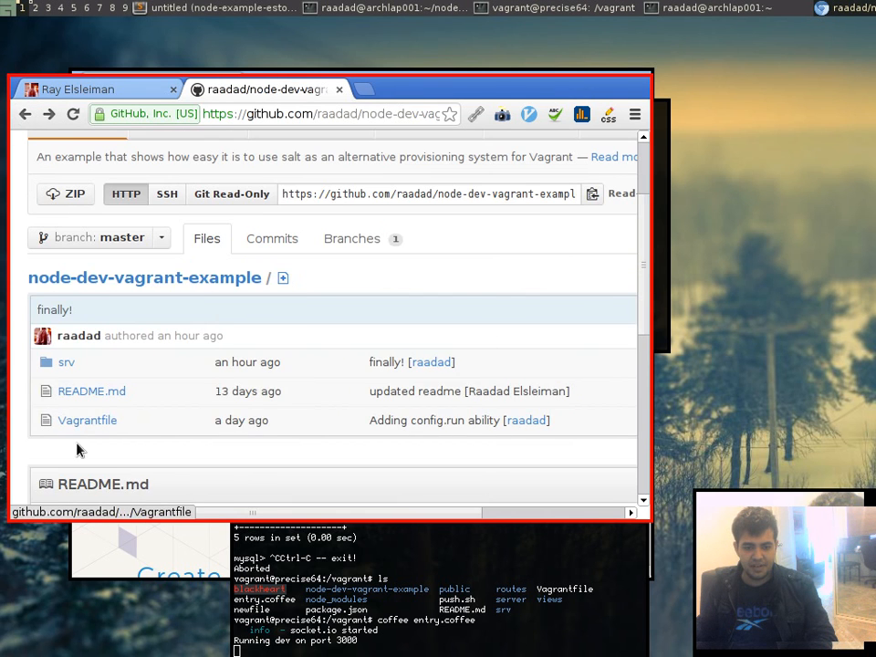
click(88, 420)
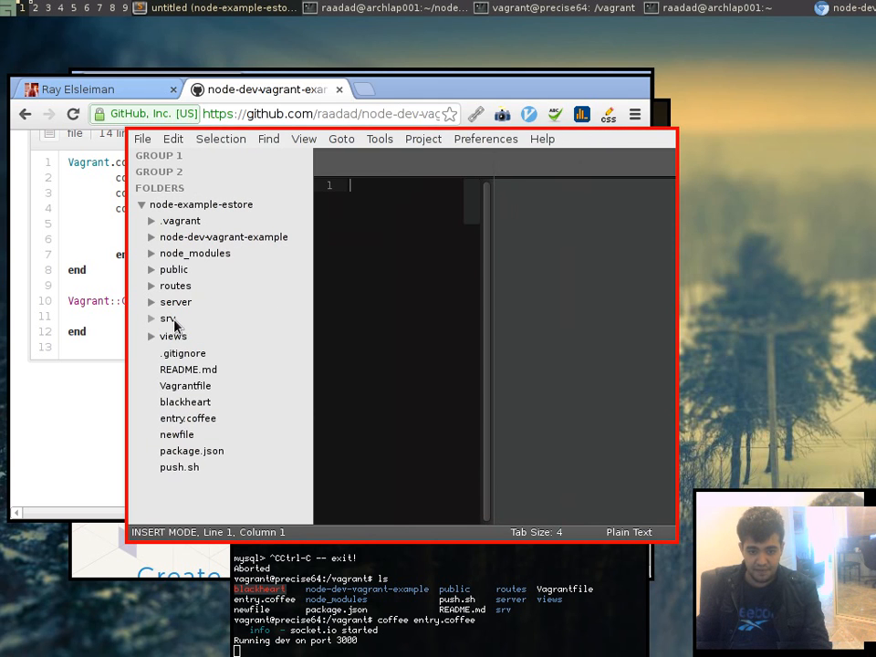
click(187, 398)
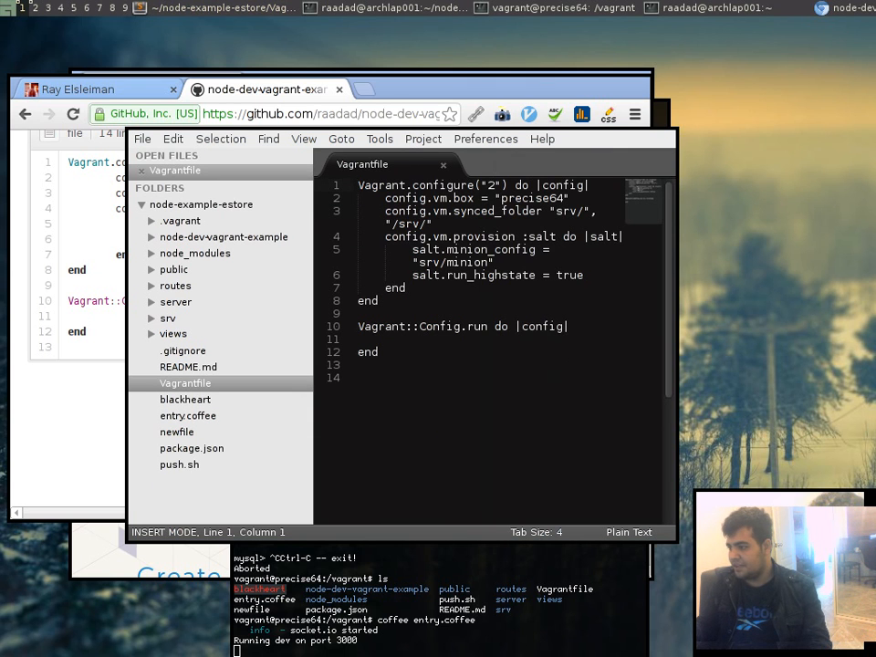
Add 'config.vm.forward_port 3000, 3000' to the Vagrantfile's config block.
text(config.vm.forward_port 80, 4567)
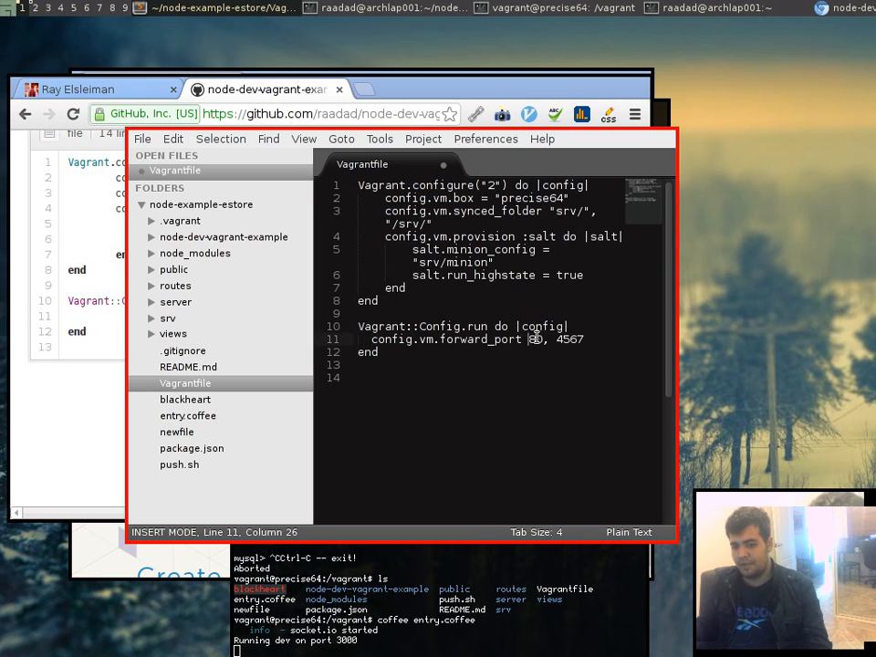
text(300)
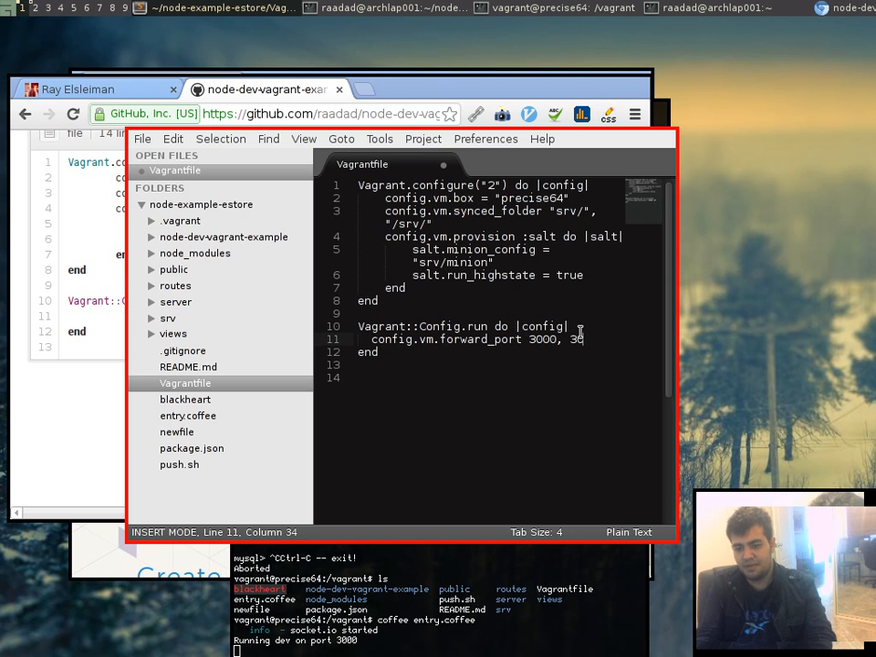
text(00)
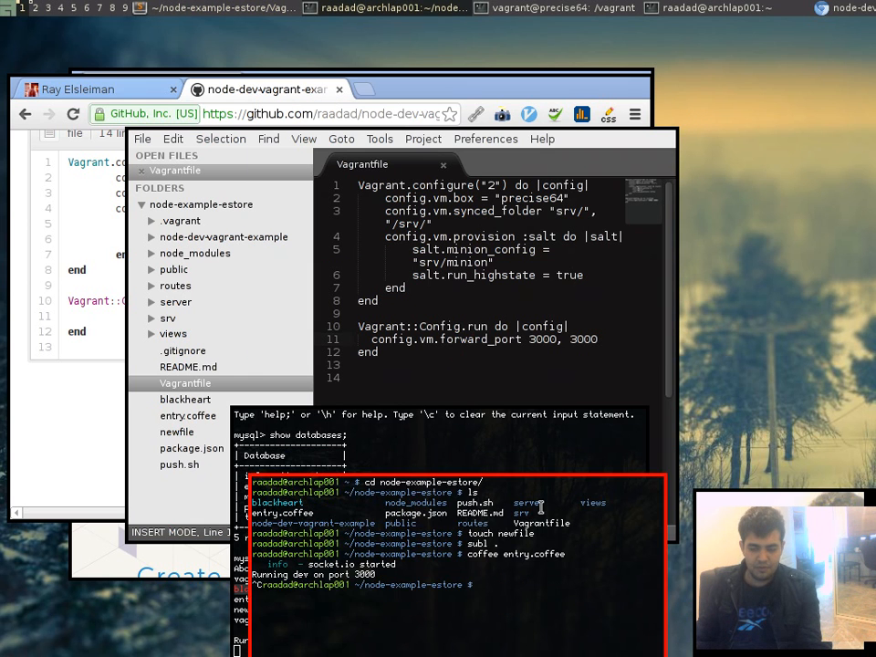
Run 'vagrant reload' so the VM restarts and re-runs state.highstate.
text(vag)
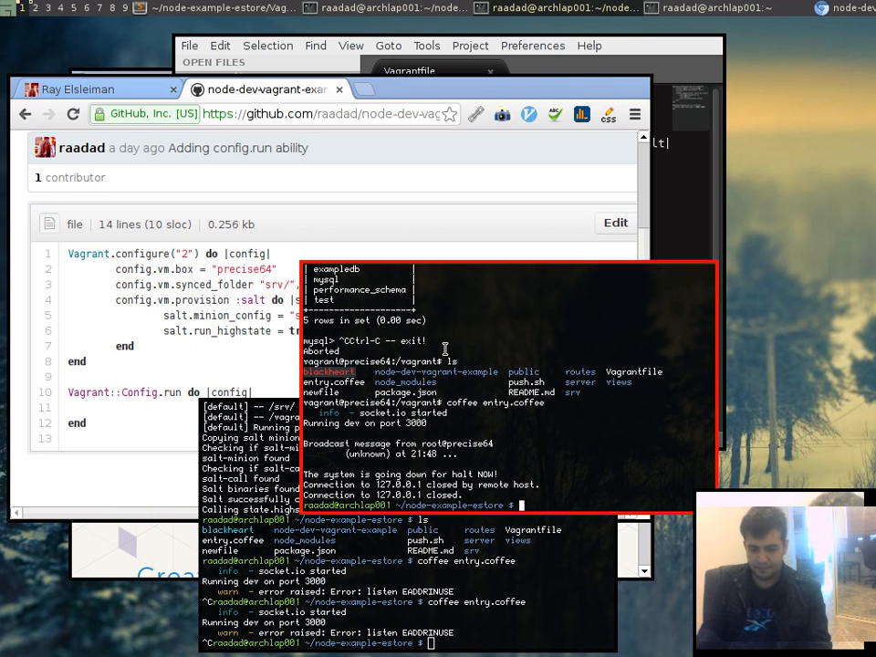
Run 'vagrant ssh' again and change into the /vagrant project folder.
text(vagrant ssh)
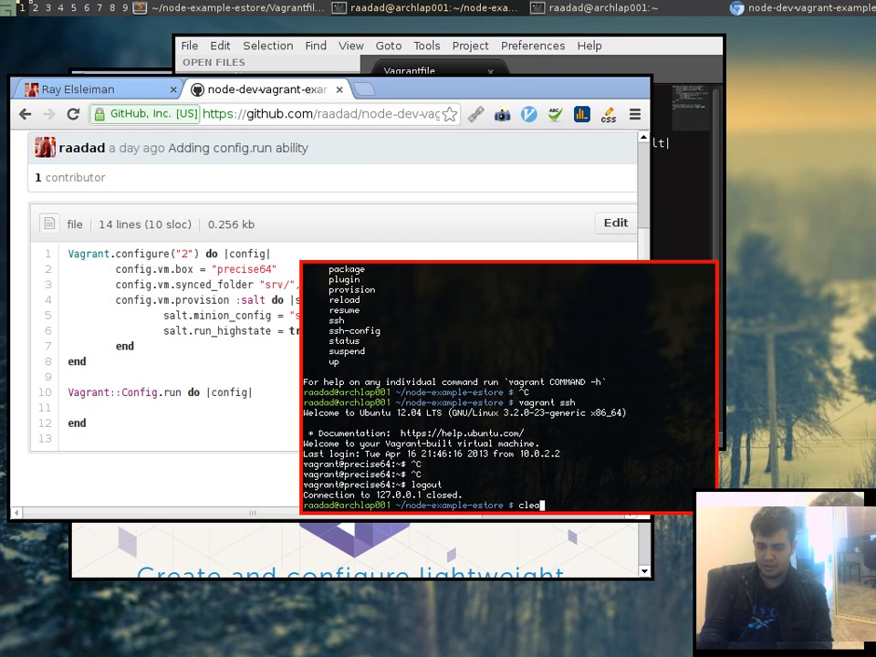
text(vagant ssh)
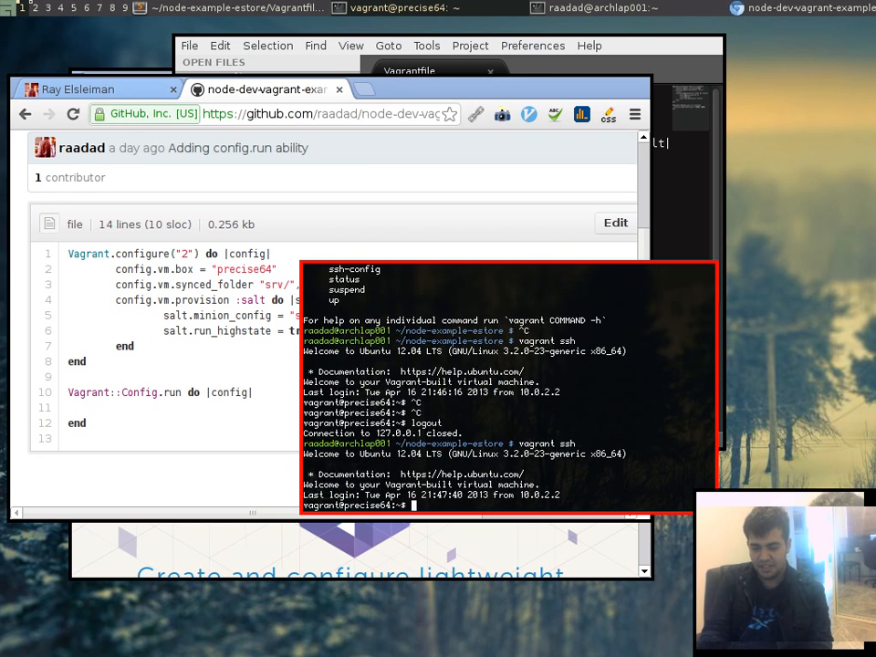
text(cd)
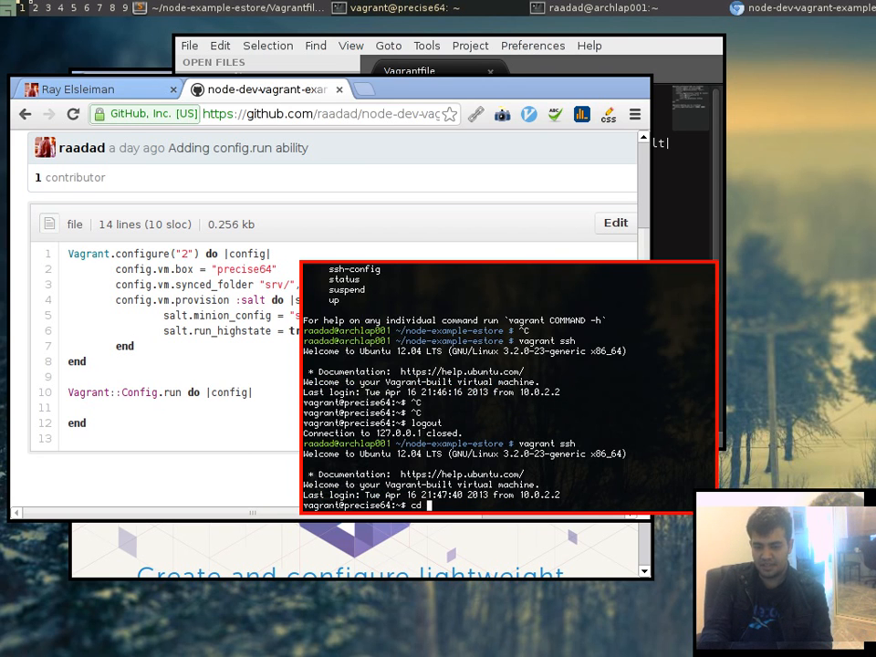
text(/vagrant/)
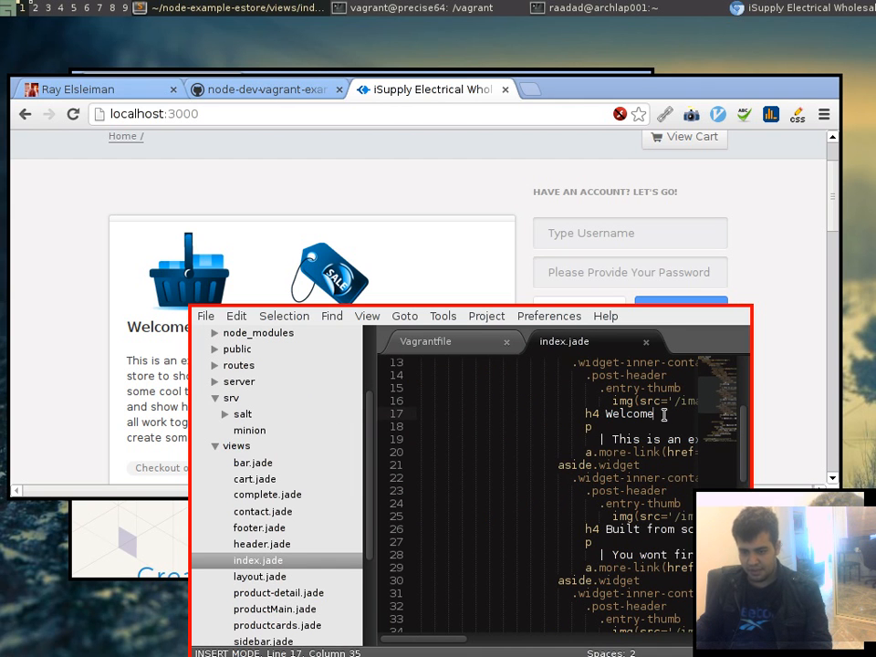
Insert 'Vagrant' into the h4 Welcome line of views/index.jade.
text(Vagrant plugin install vagrant-salt)
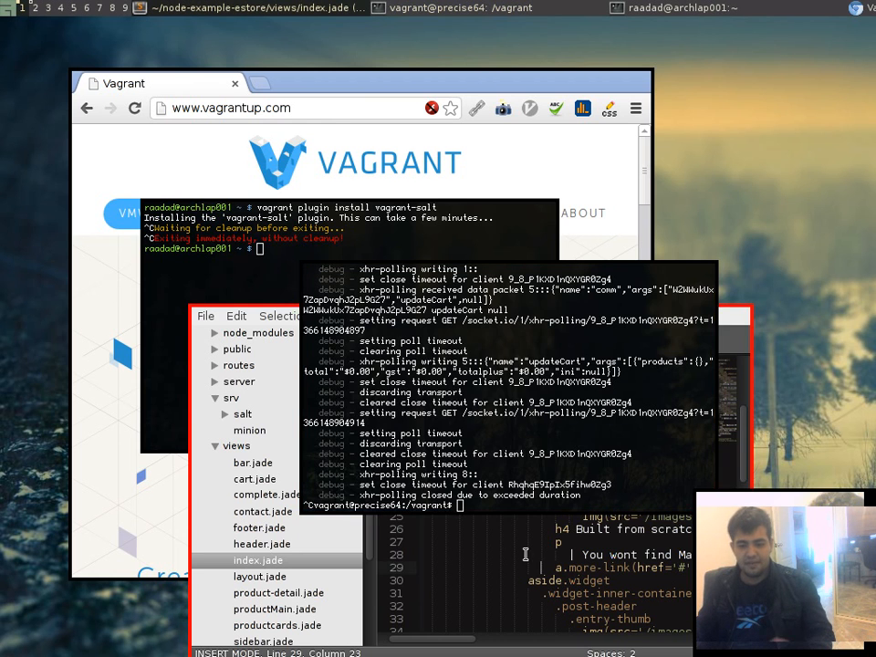
Add a 'vim:' state with 'pkg.installed' at the top of srv/salt/node.sls.
click(248, 431)
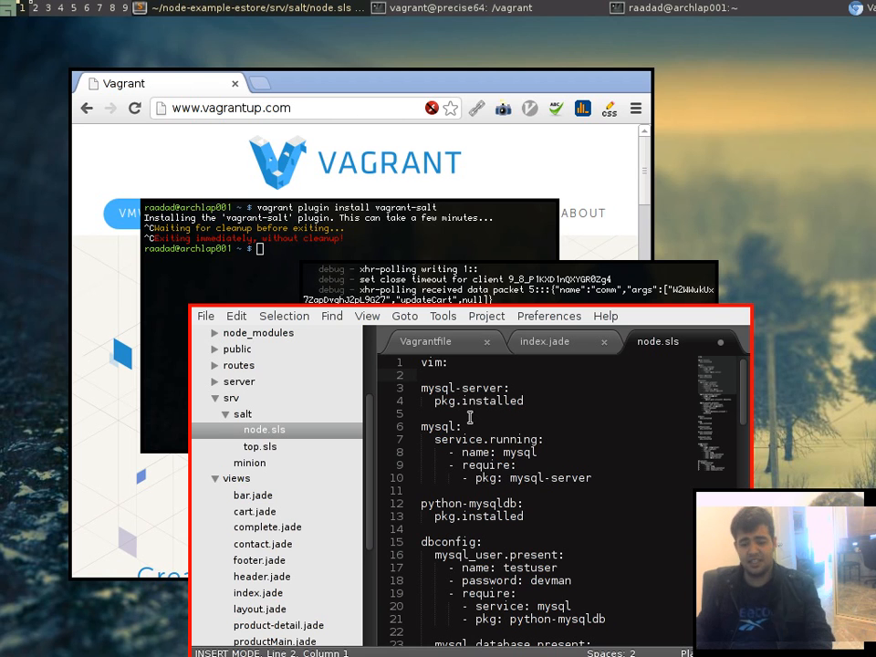
text(pk)
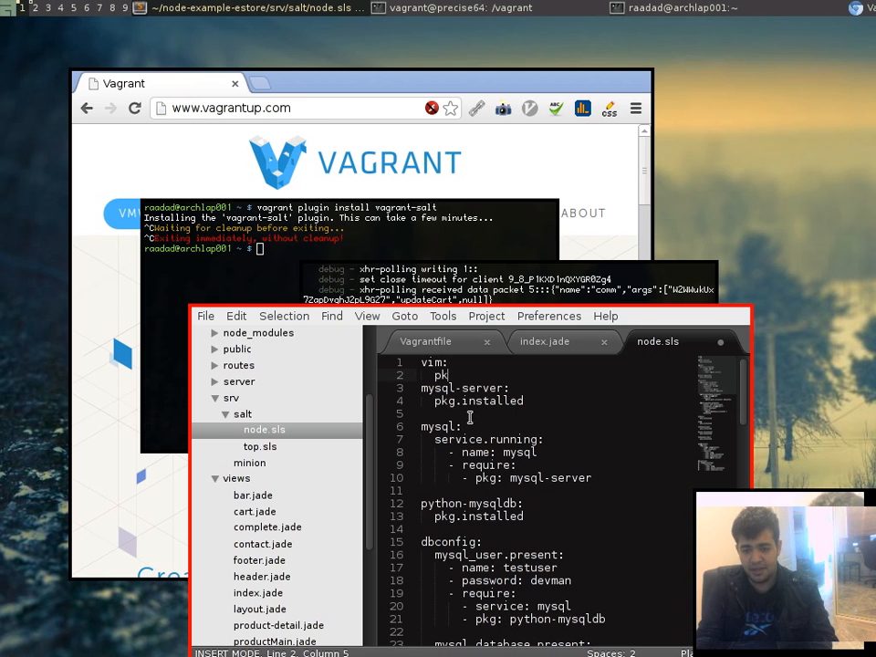
text(g.in)
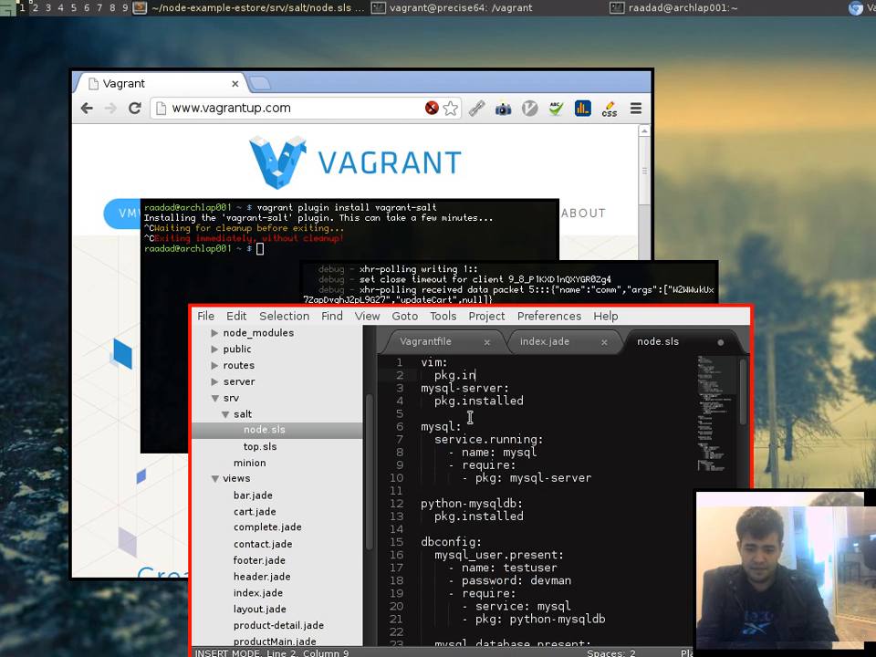
text(stalled)
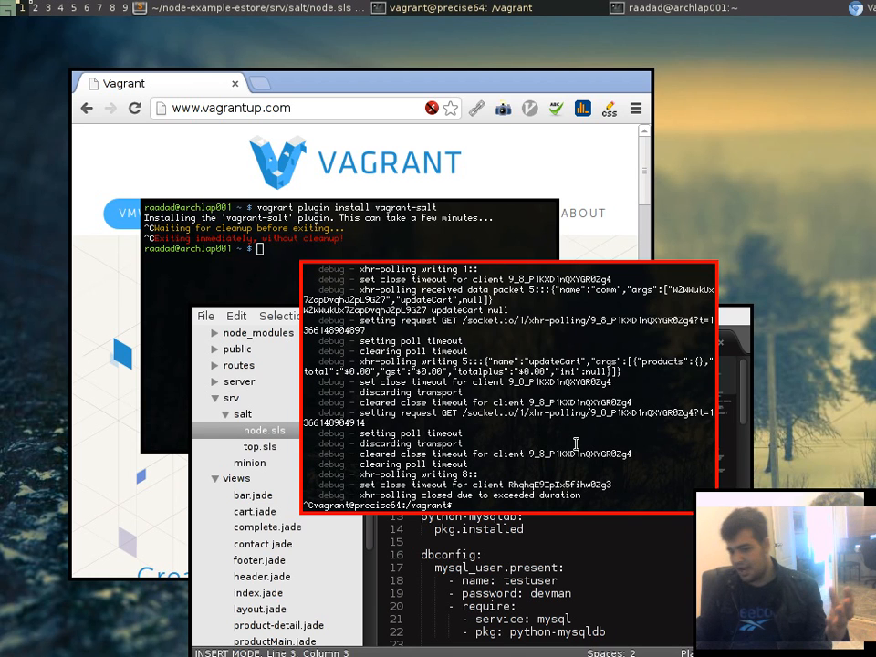
Run 'sudo salt-call state.highstate' in the VM to apply the Salt states.
text(salt-call)
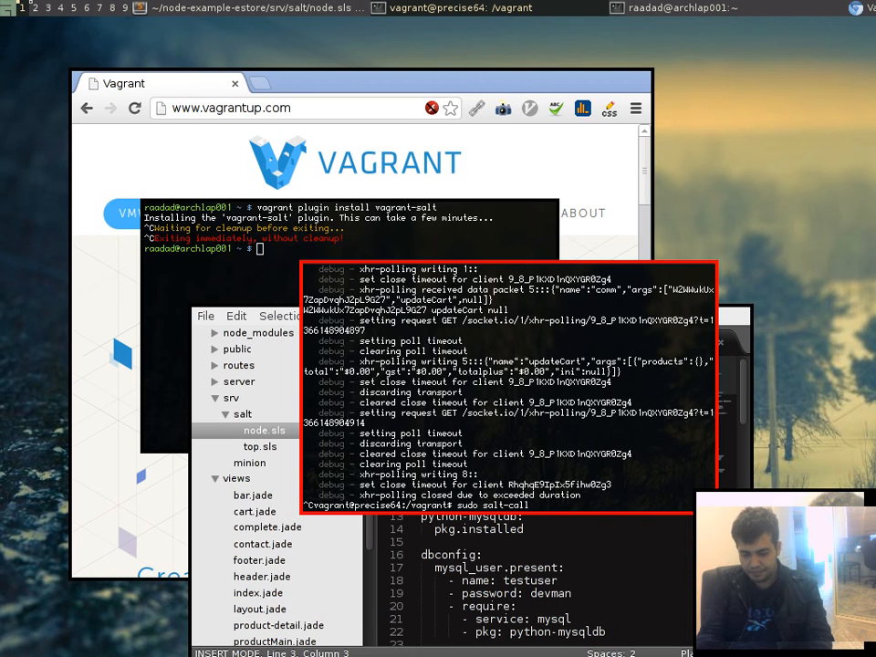
text(state)
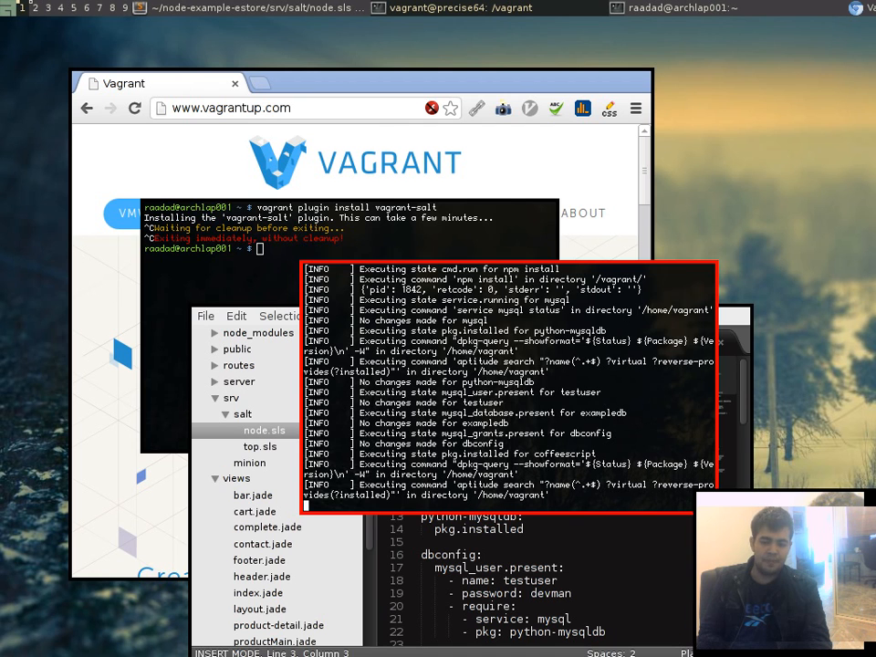
scroll(down, 3)
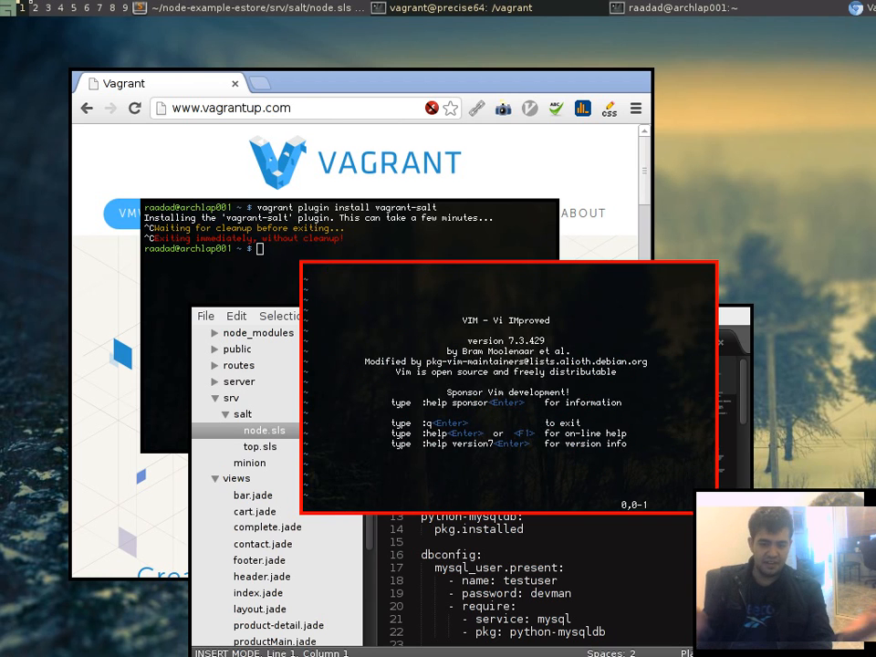
Quit vim with :q after confirming it launches.
text(:q)
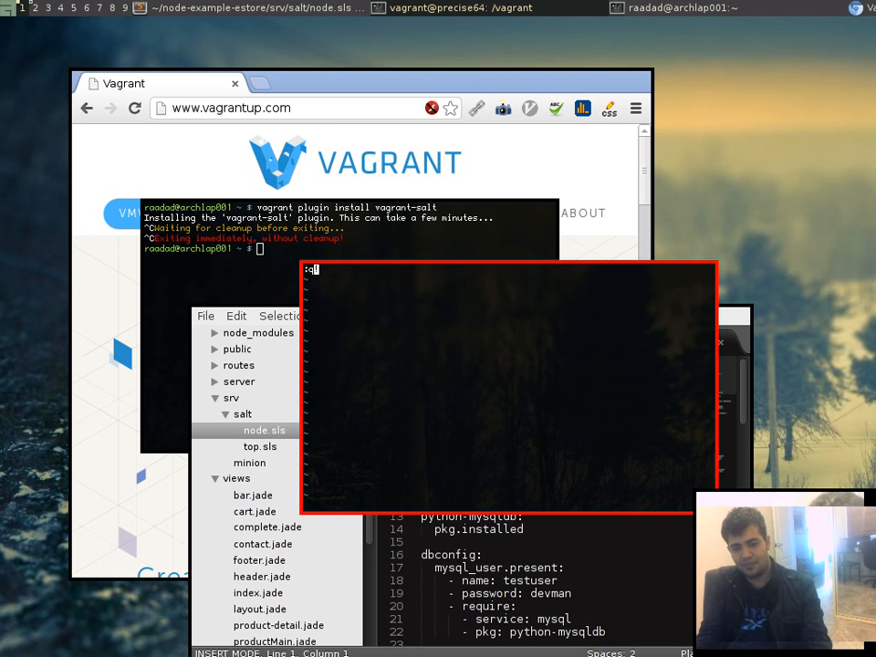